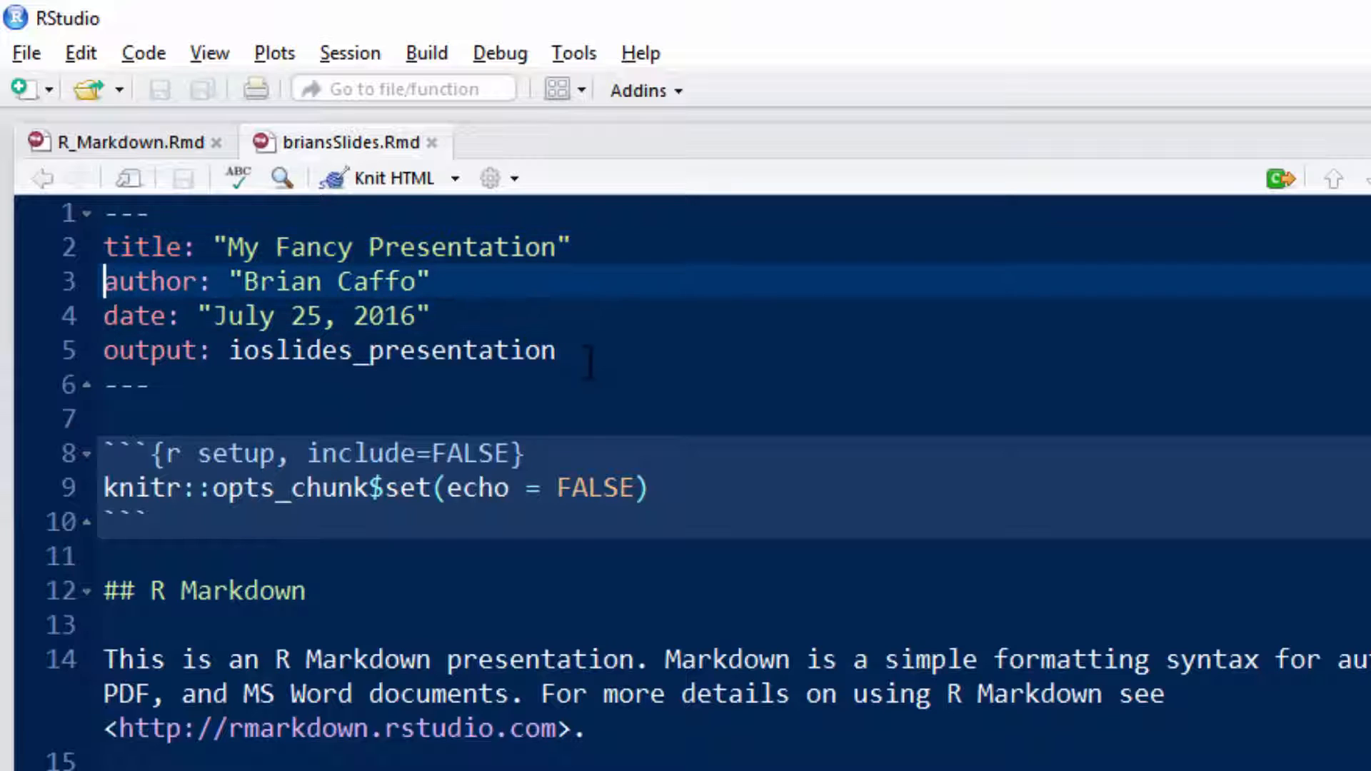
Add a '## My new slide' heading on a new line below the setup chunk.
left_click(127, 385)
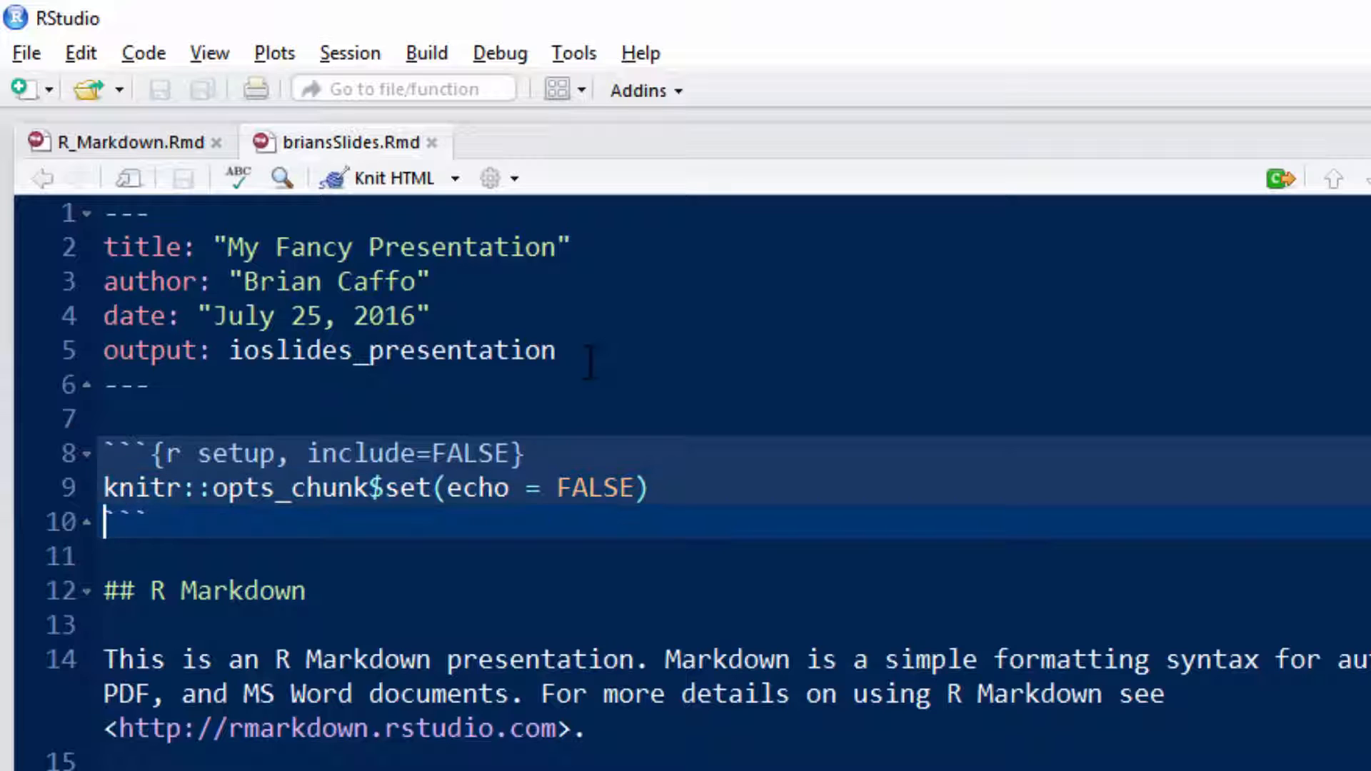
key("Return")
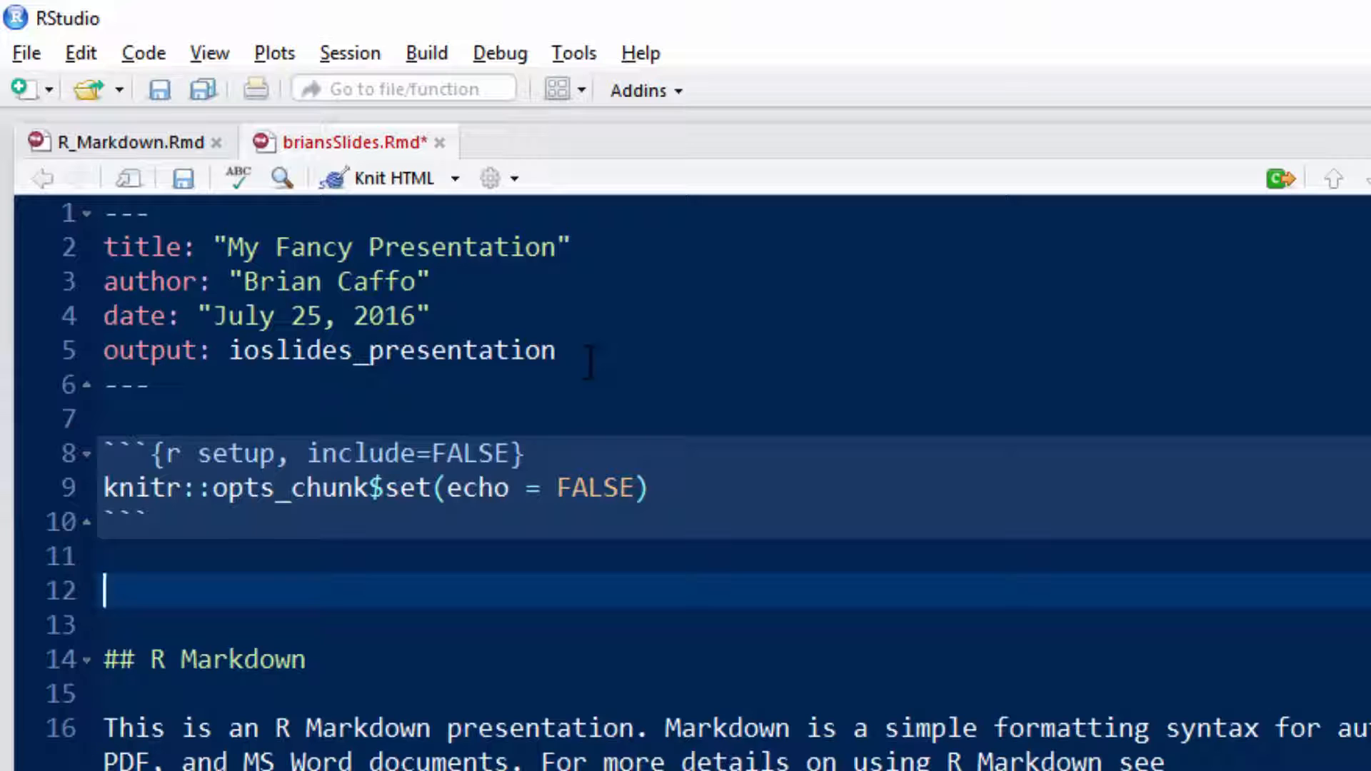
type("##")
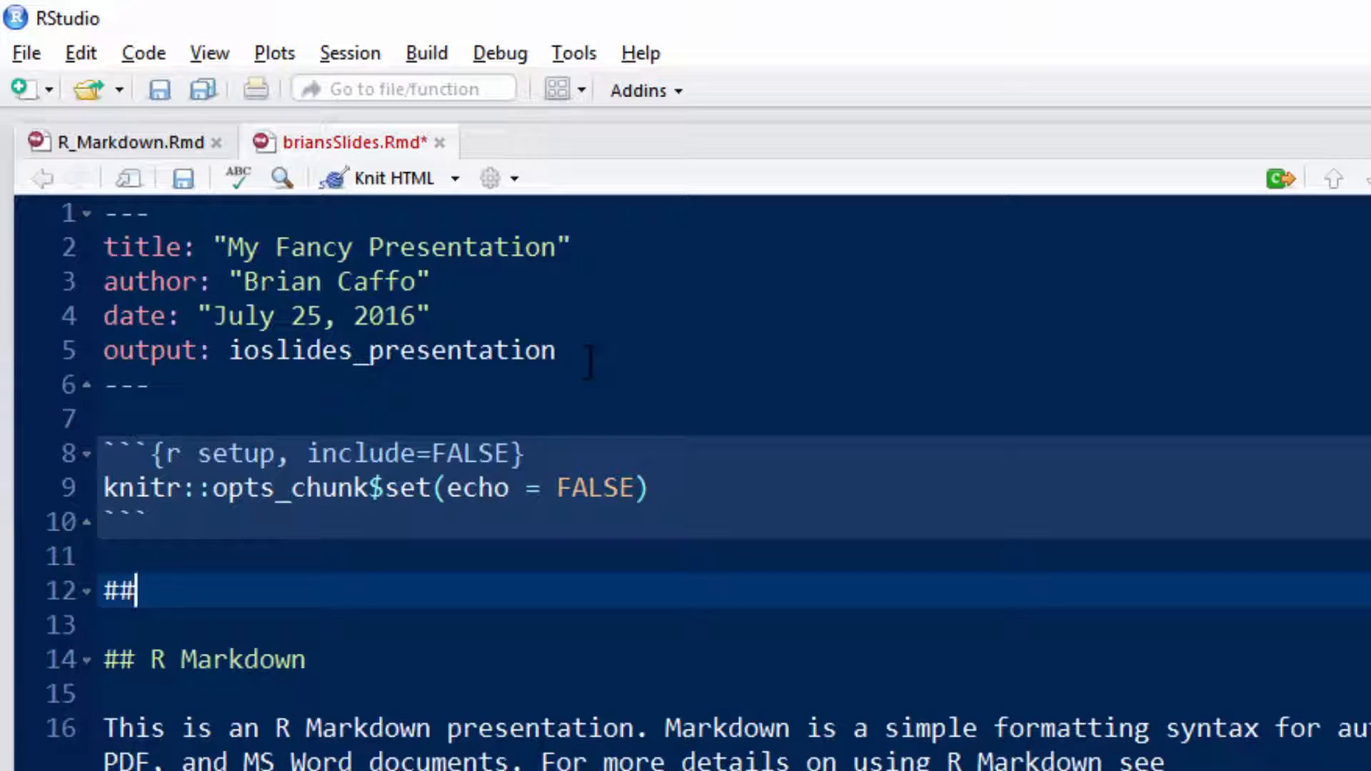
type("My new slide")
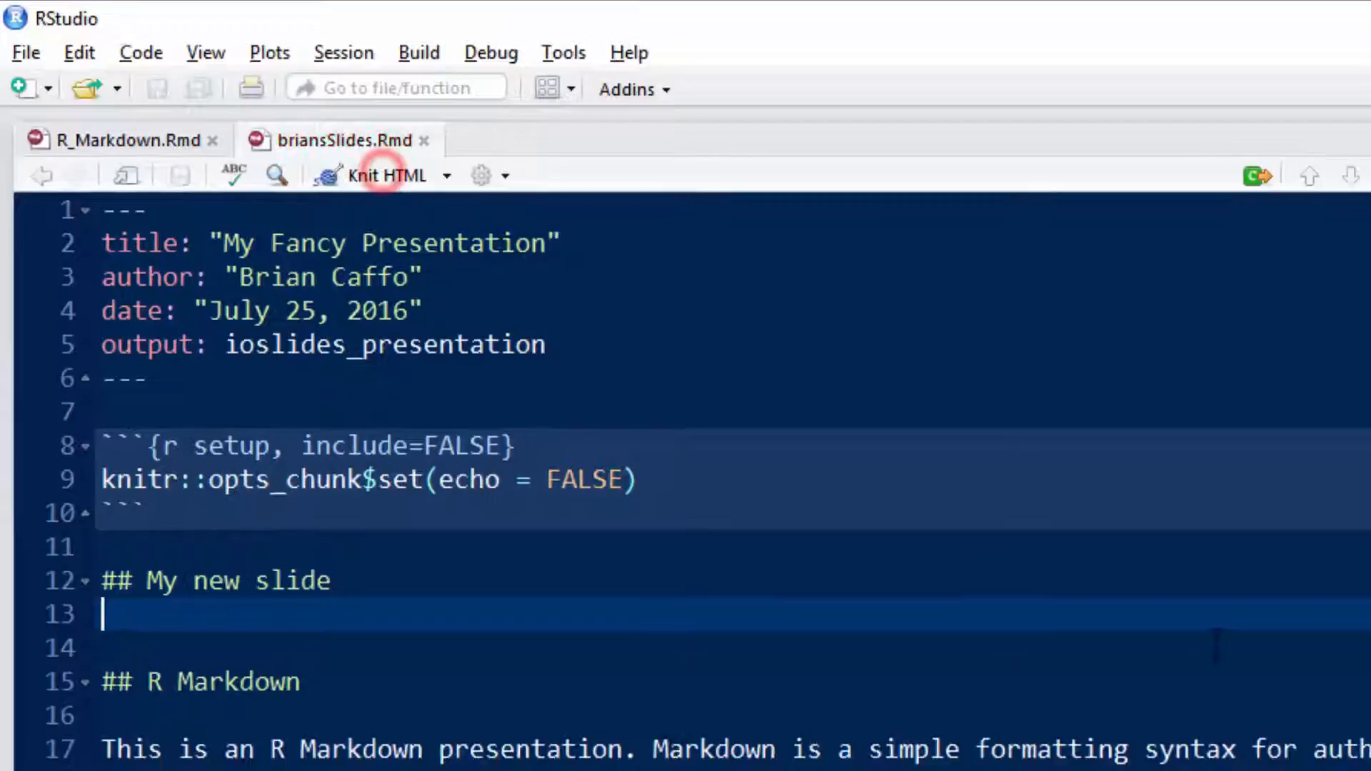
Knit to HTML and preview the deck showing 'My new slide' as slide 2 of 6.
left_click(385, 175)
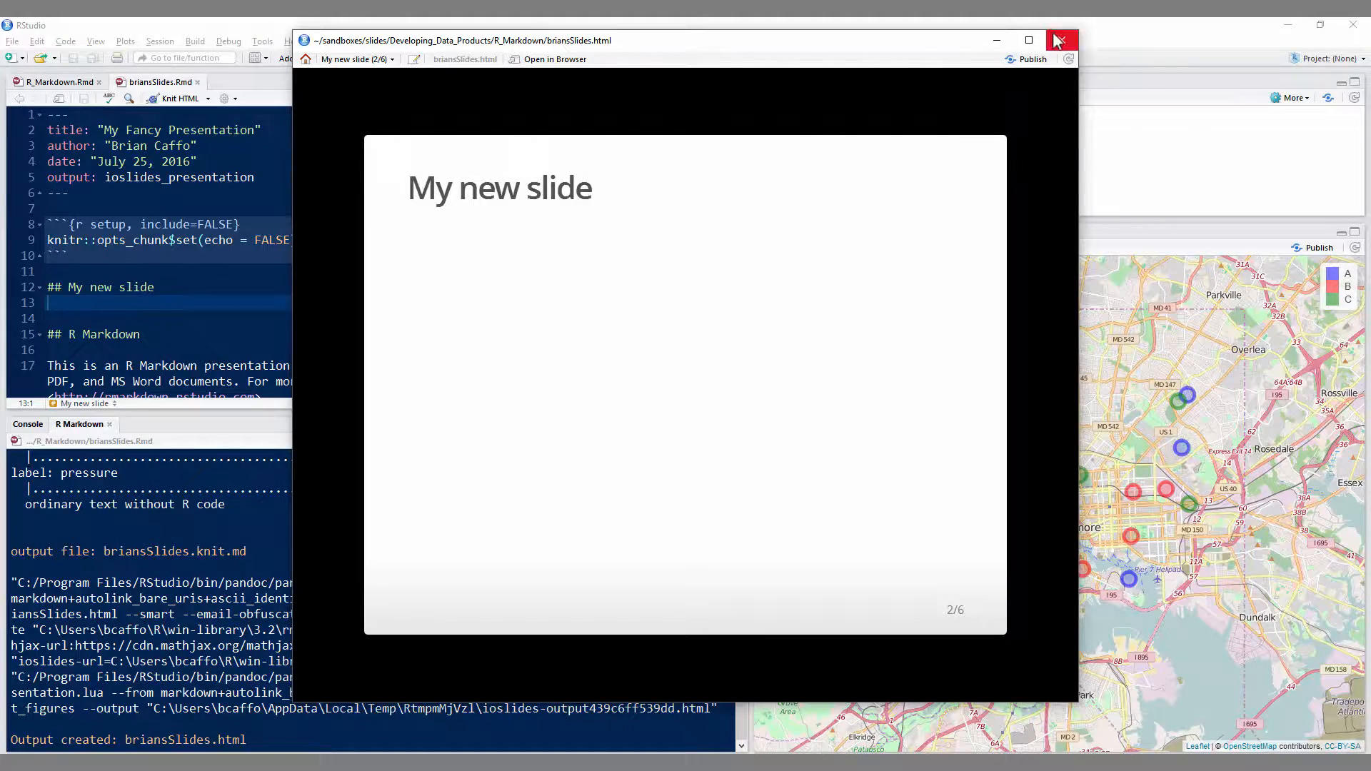
Close the preview and add 'Some content' under the heading, then a *** break.
left_click(1060, 40)
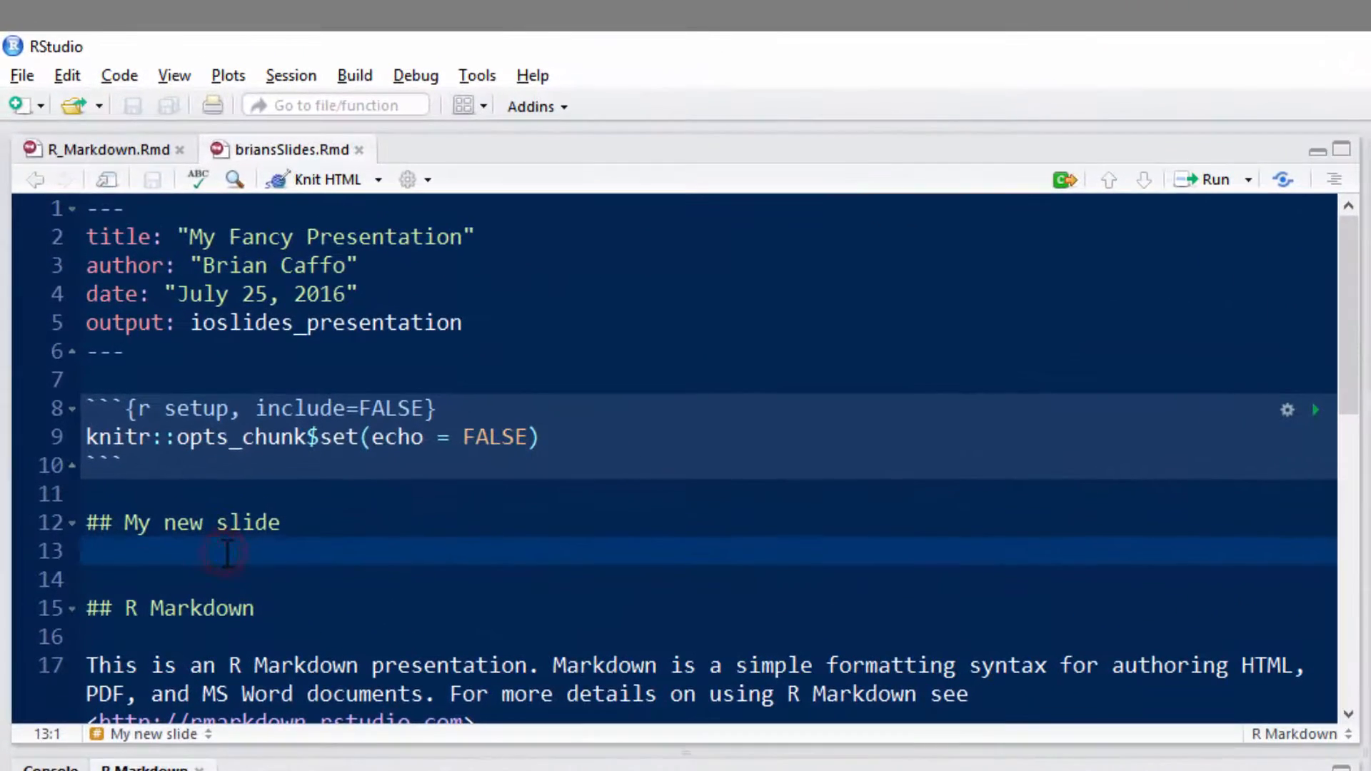
type("SDome")
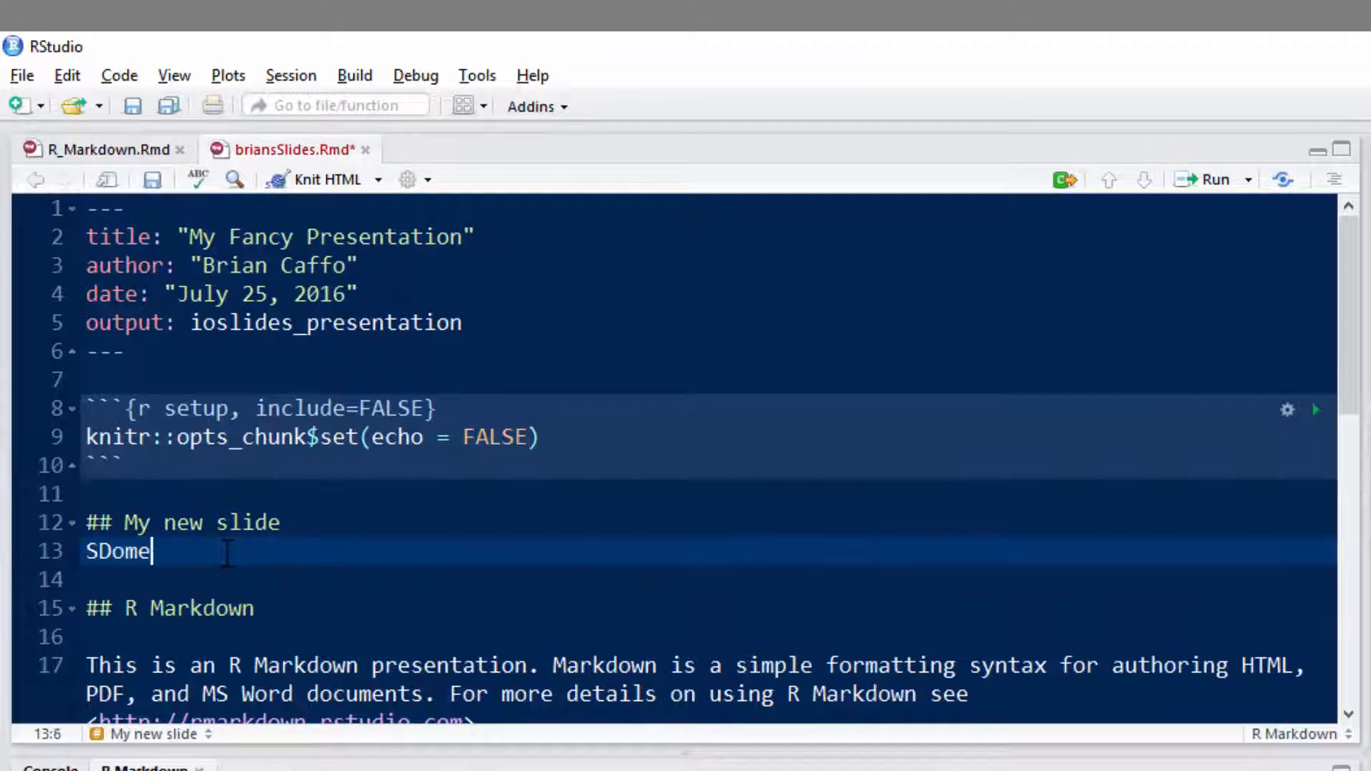
type("Some content")
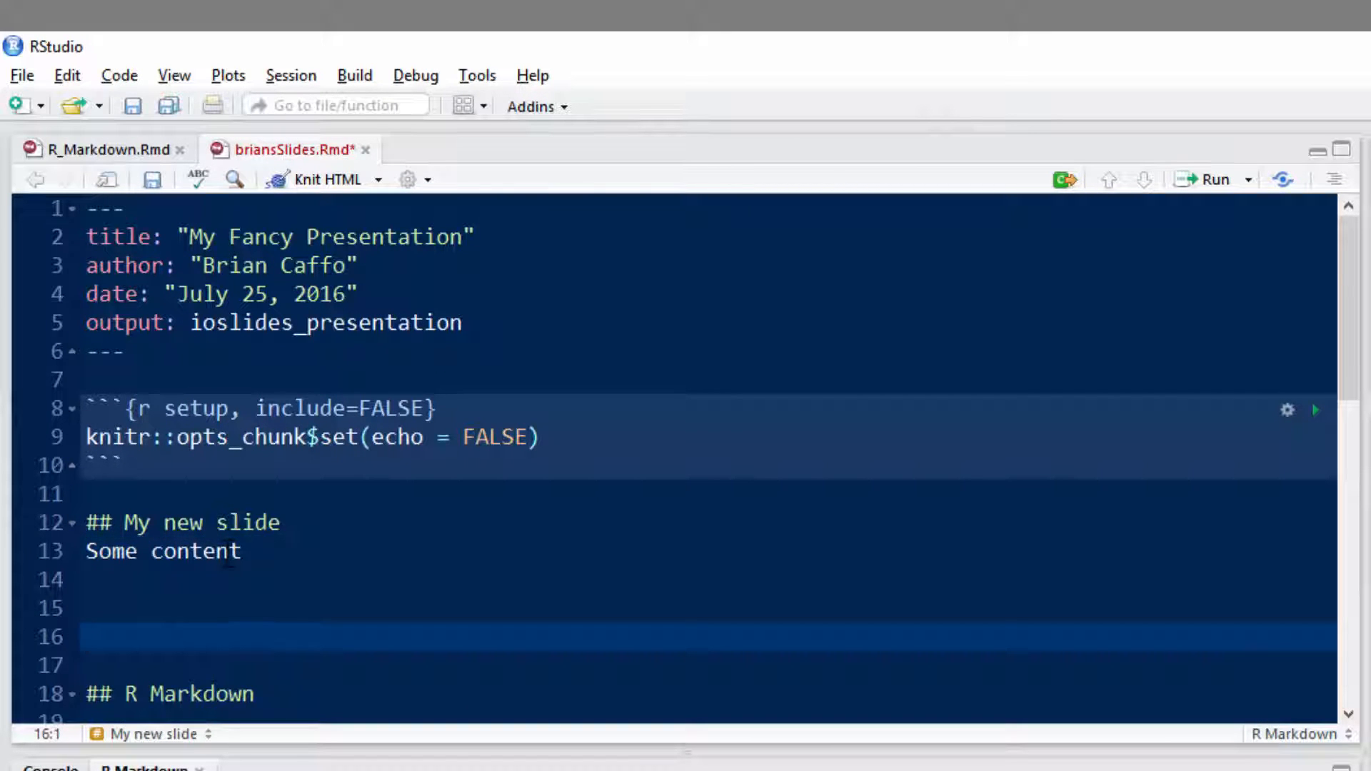
type("***")
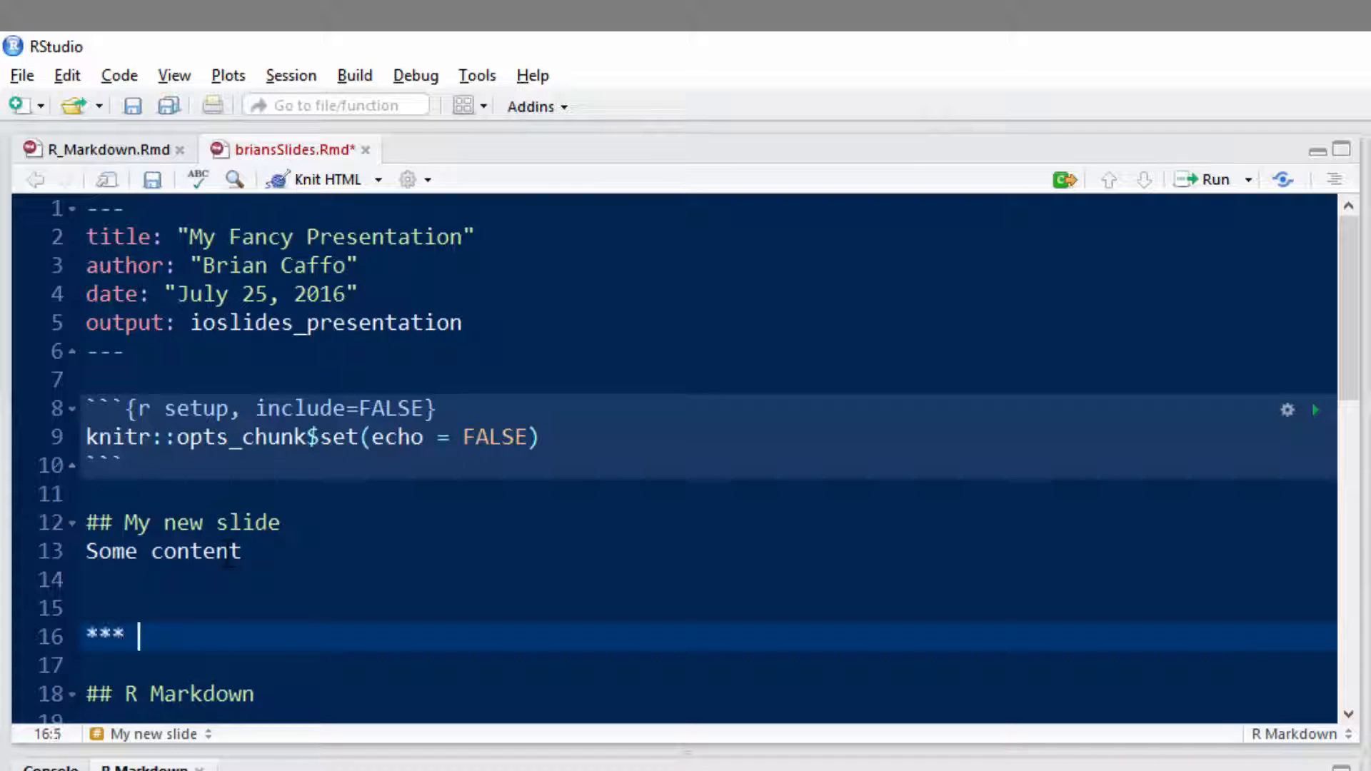
Add 'A slide without a title' on its own line after the *** break.
type("A")
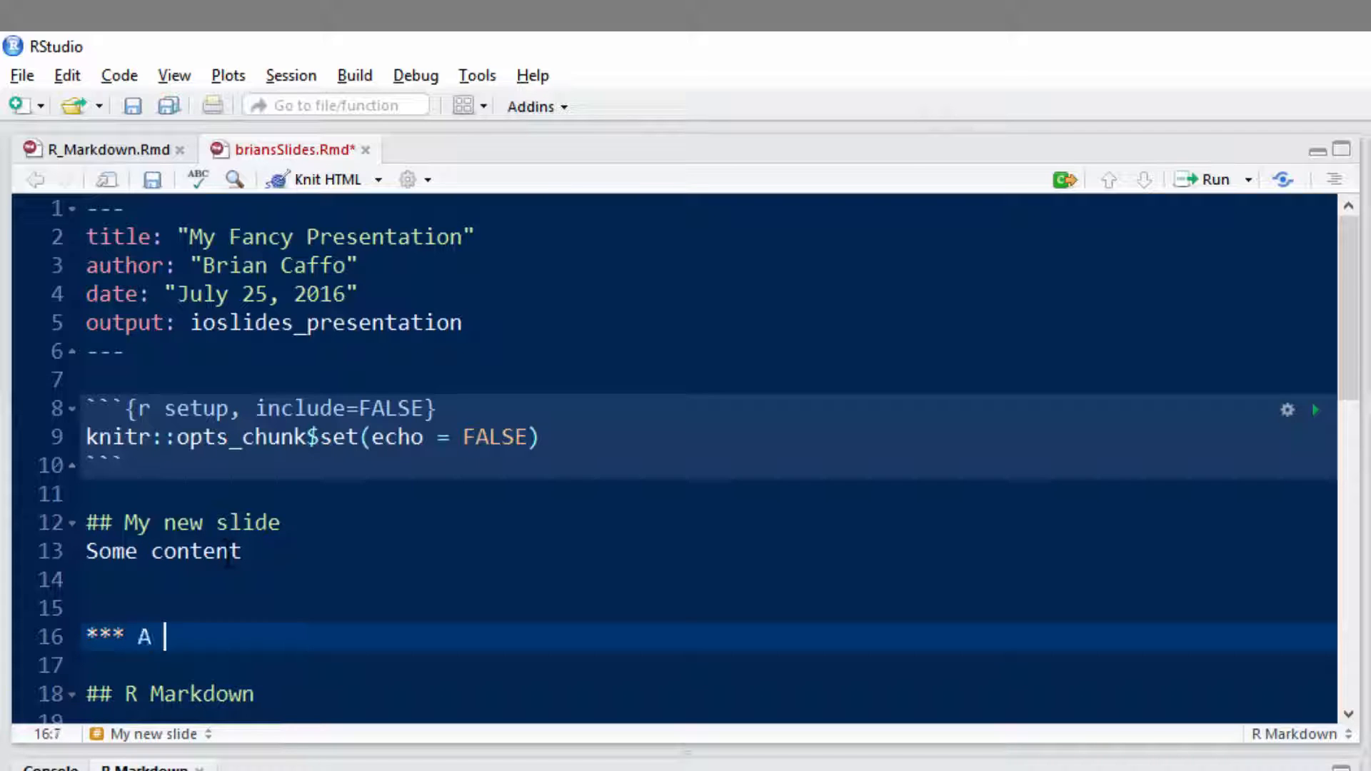
type("slide without")
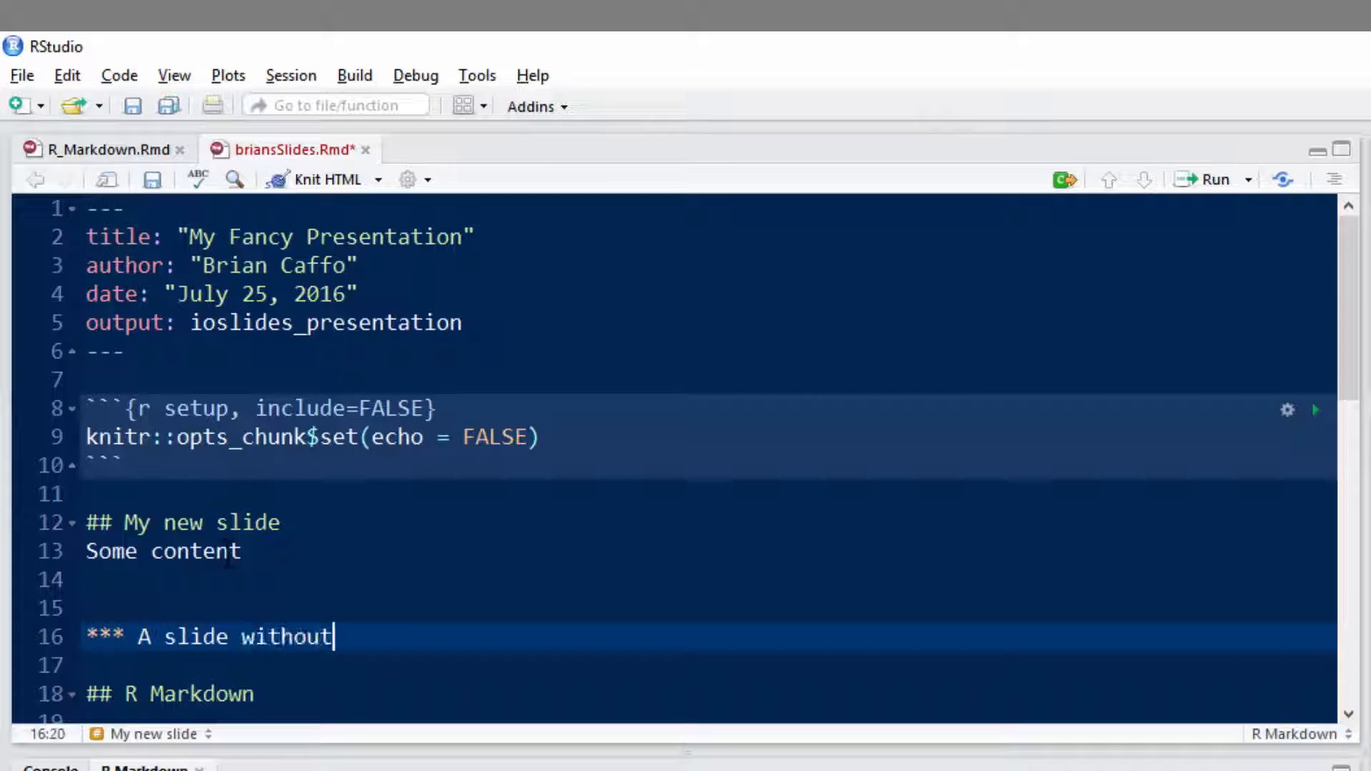
left_click(140, 637)
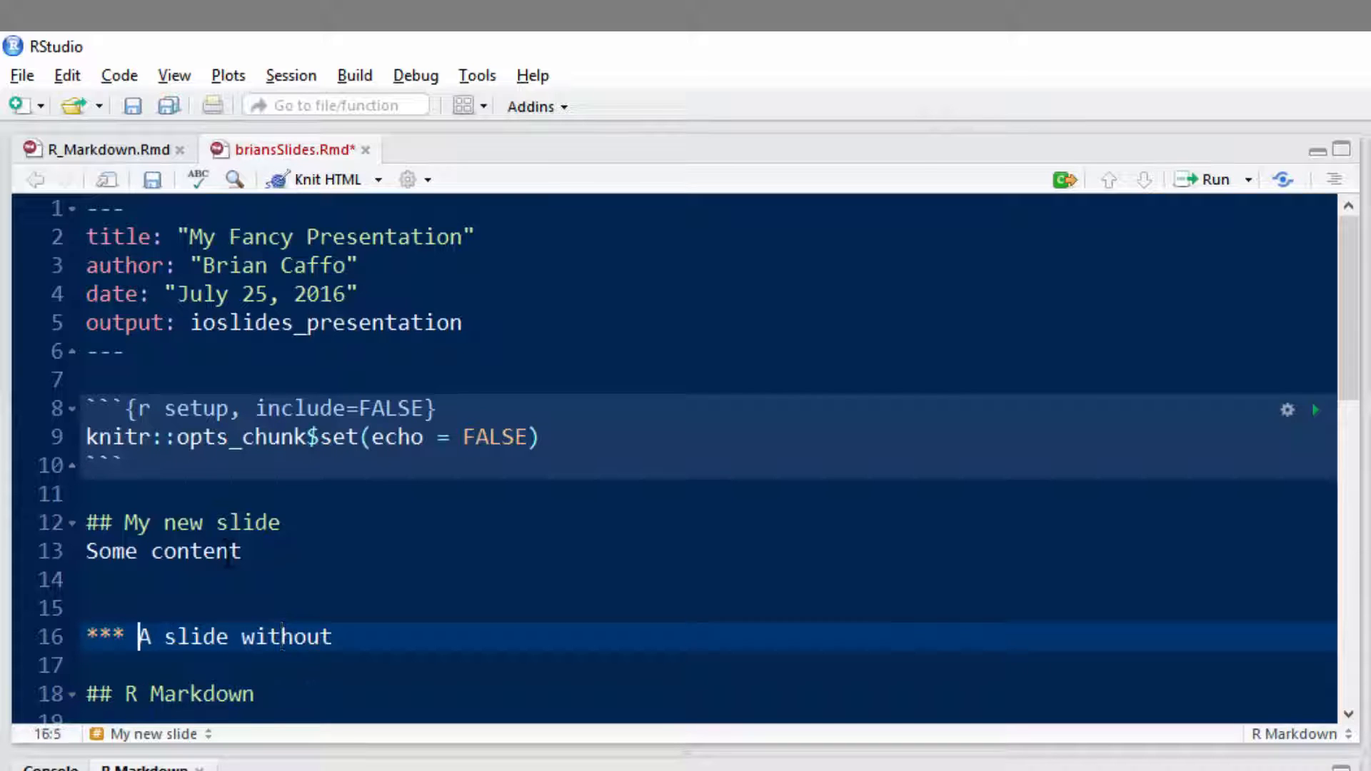
key("Enter")
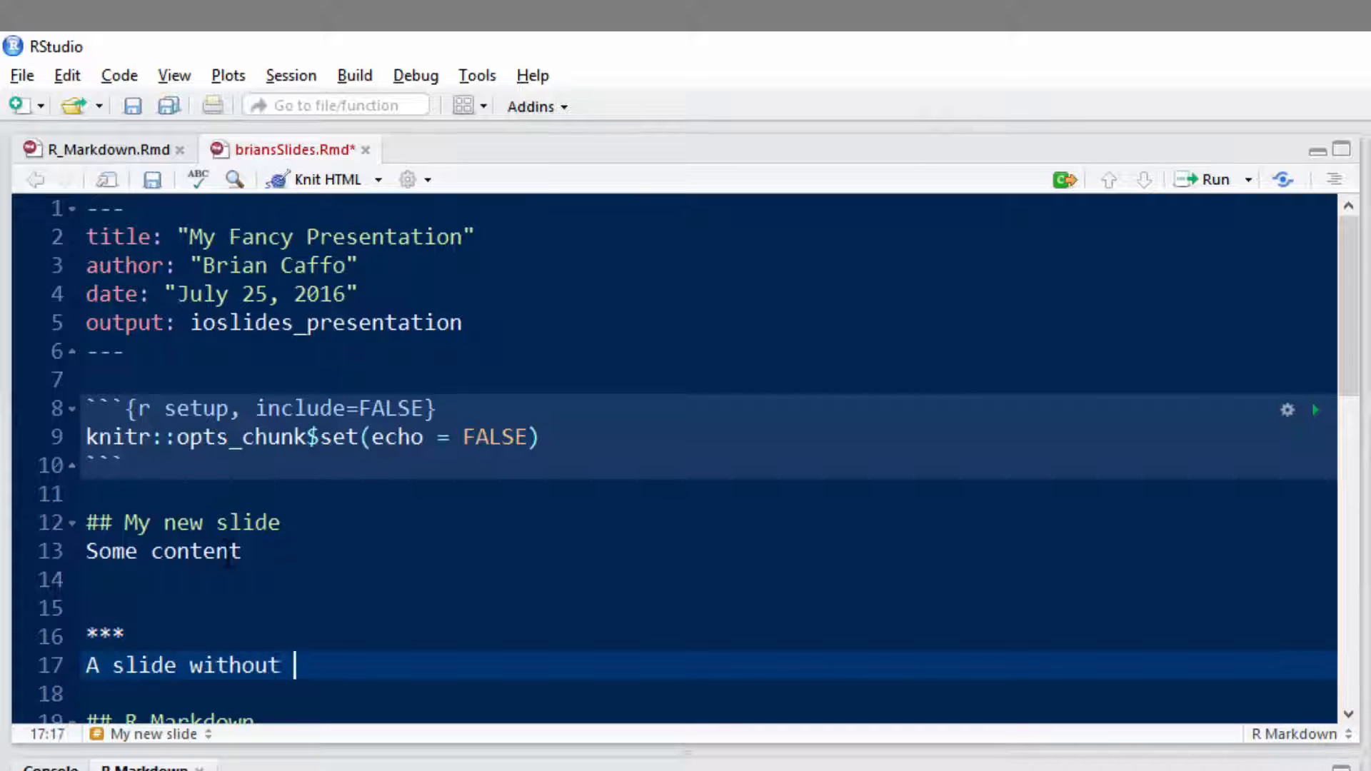
type("a title")
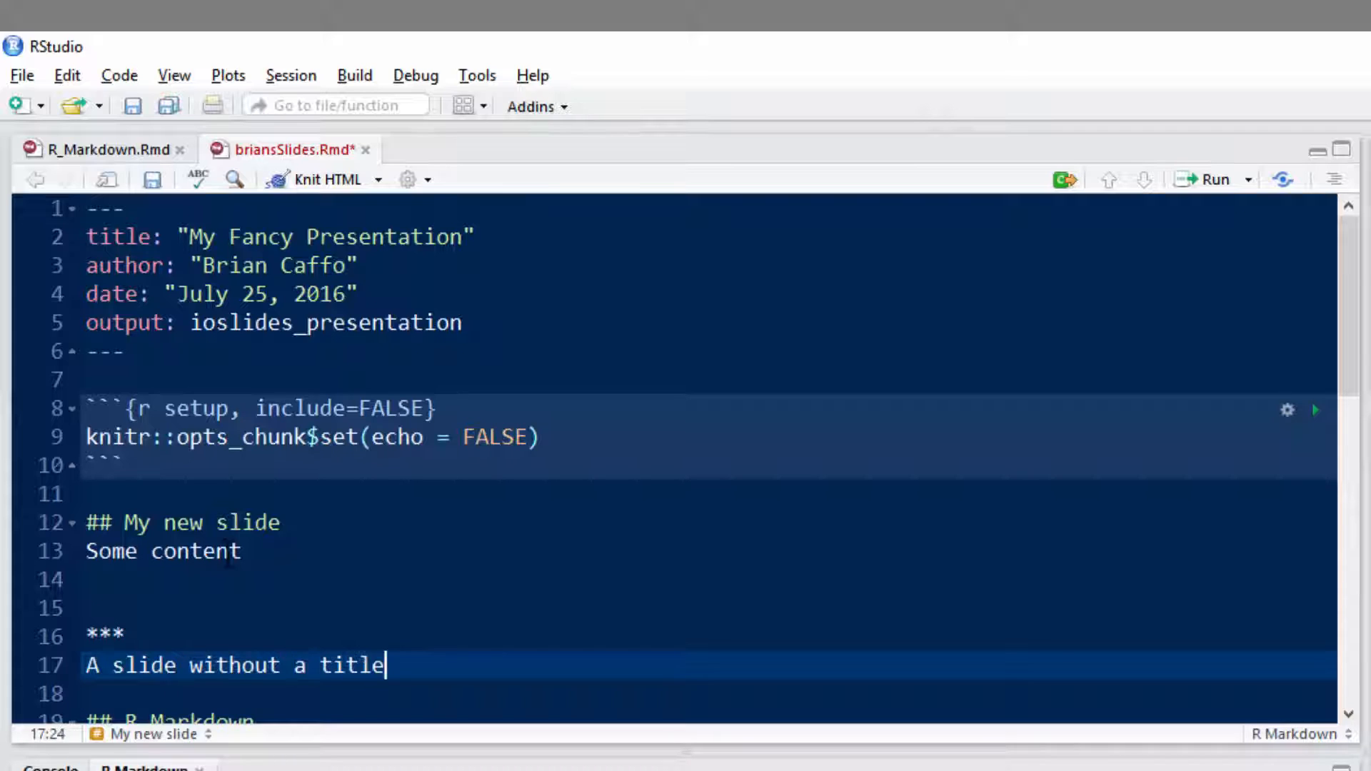
mouse_move(312, 175)
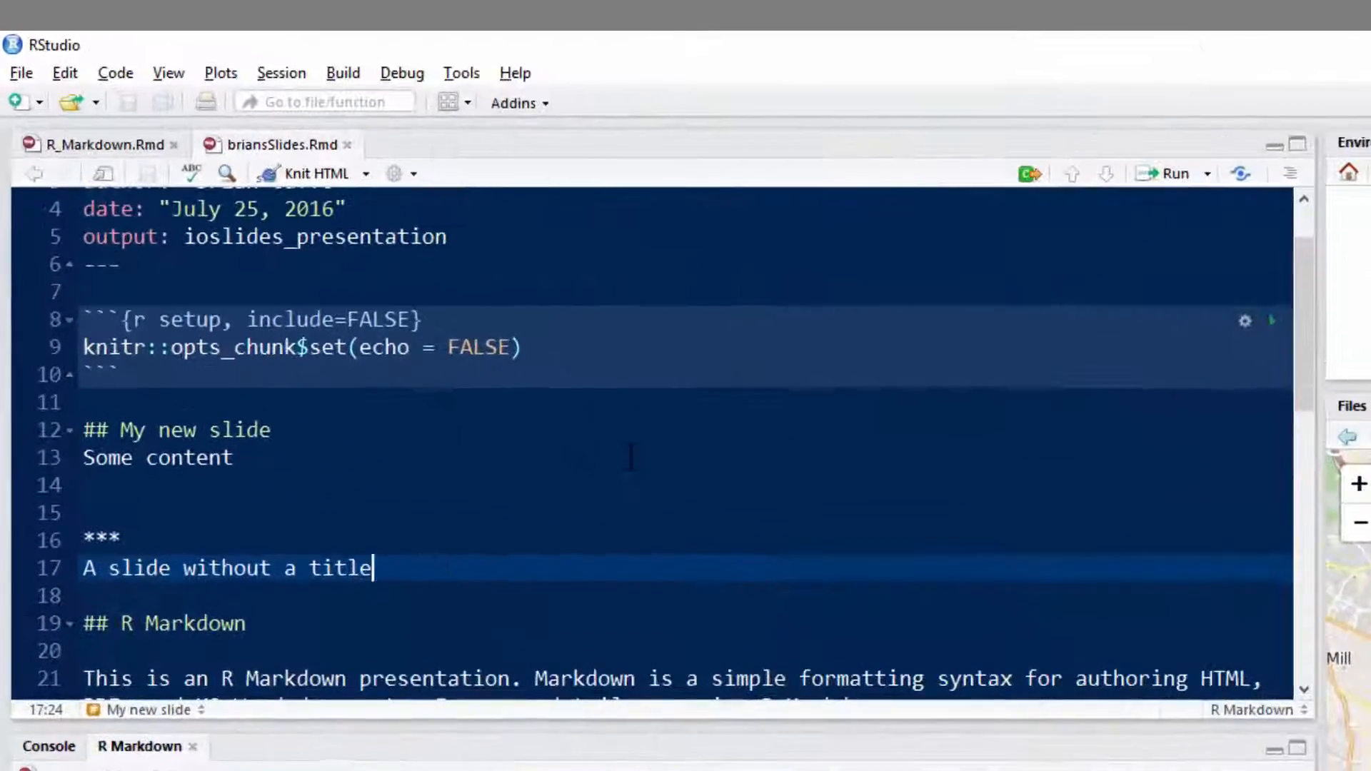
Write the '### A top level subheading' line.
type("#")
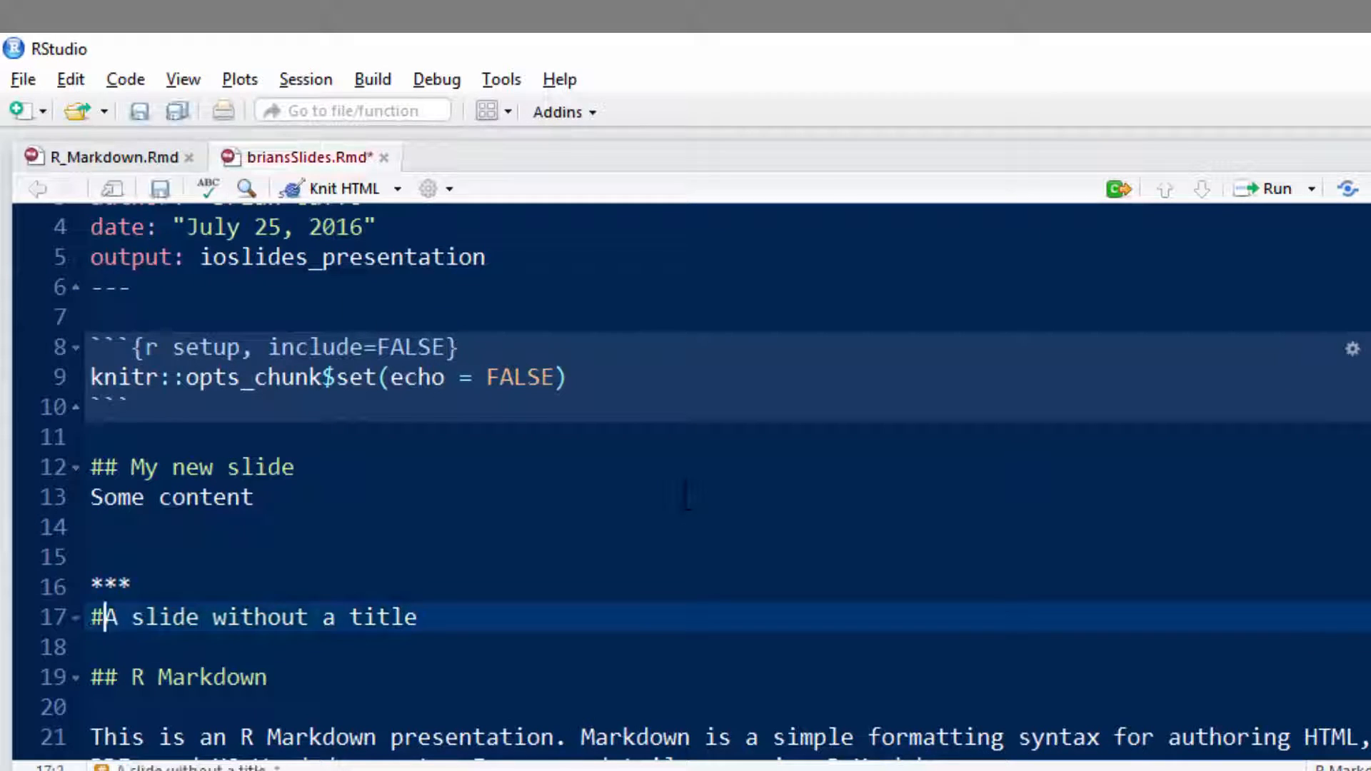
type("##")
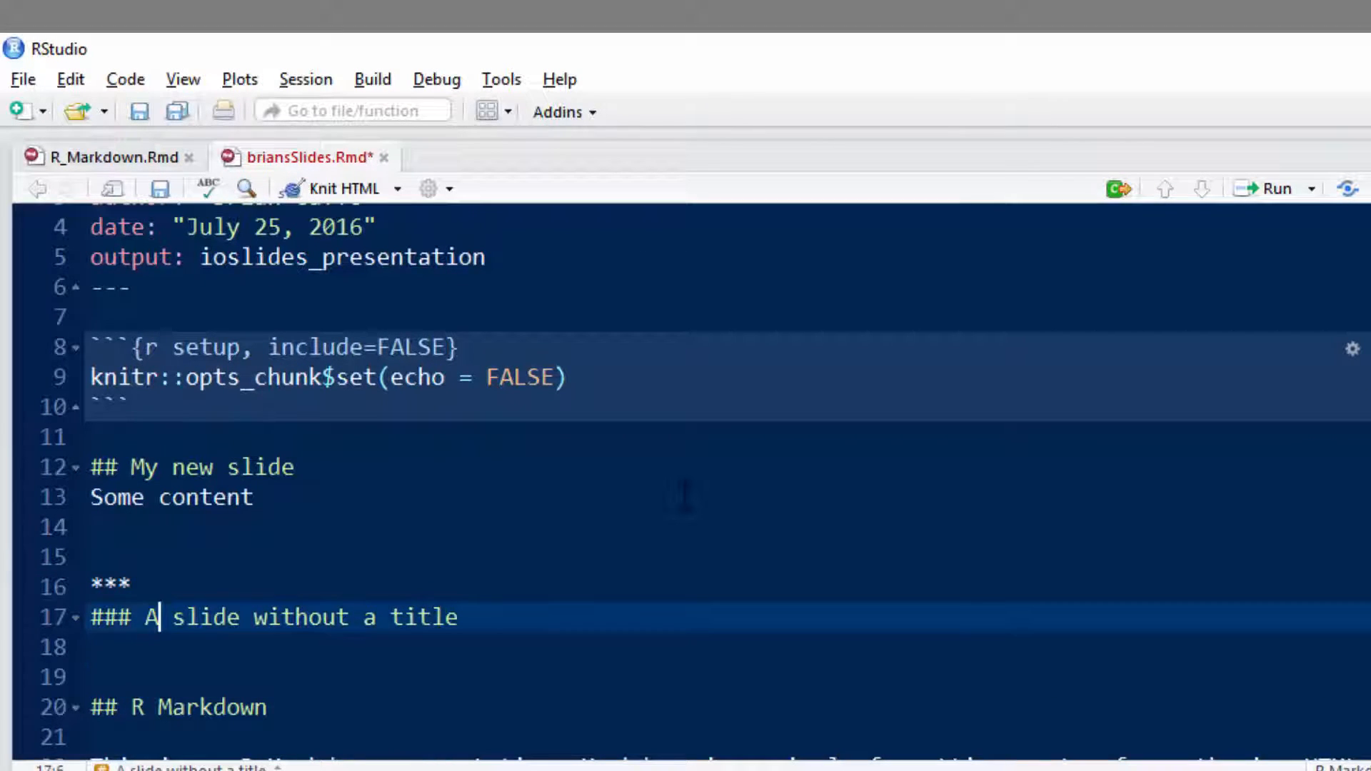
key("Backspace")
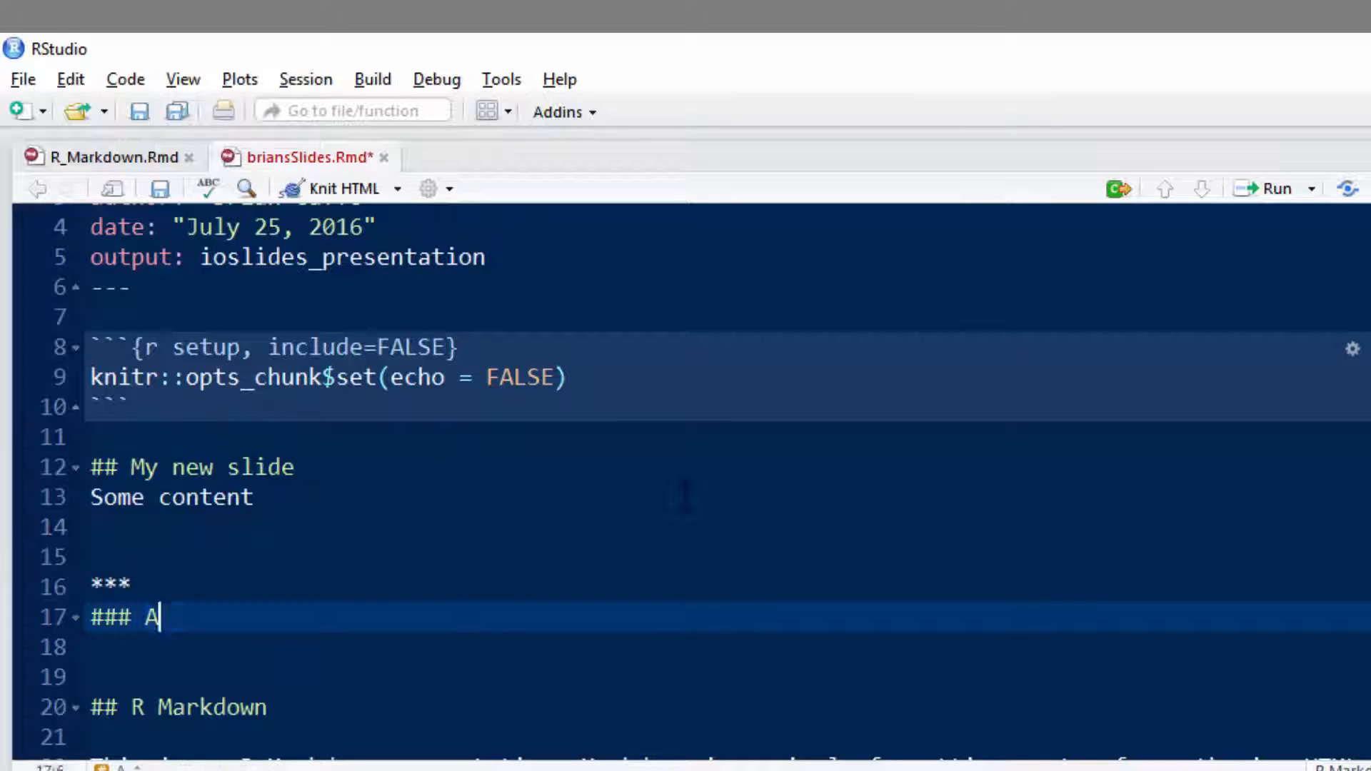
type("top level")
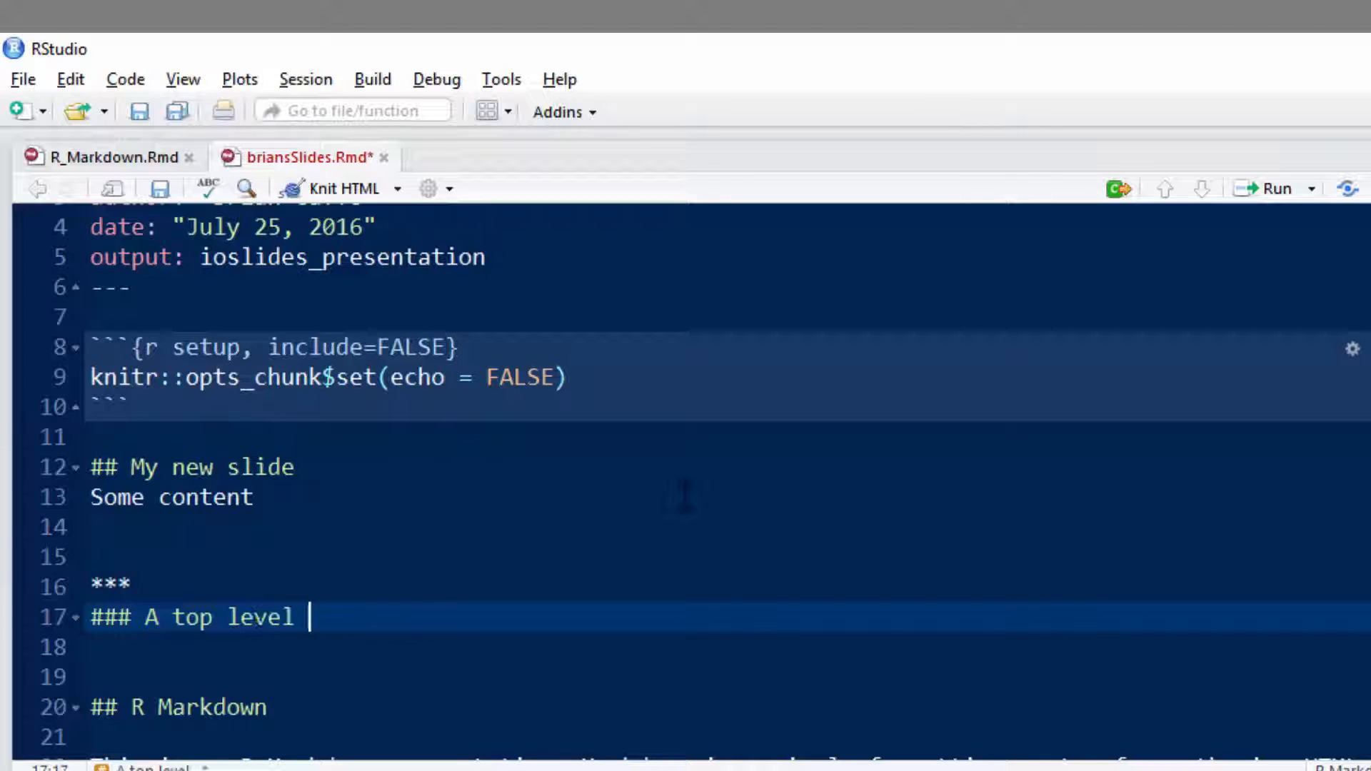
type("subhead")
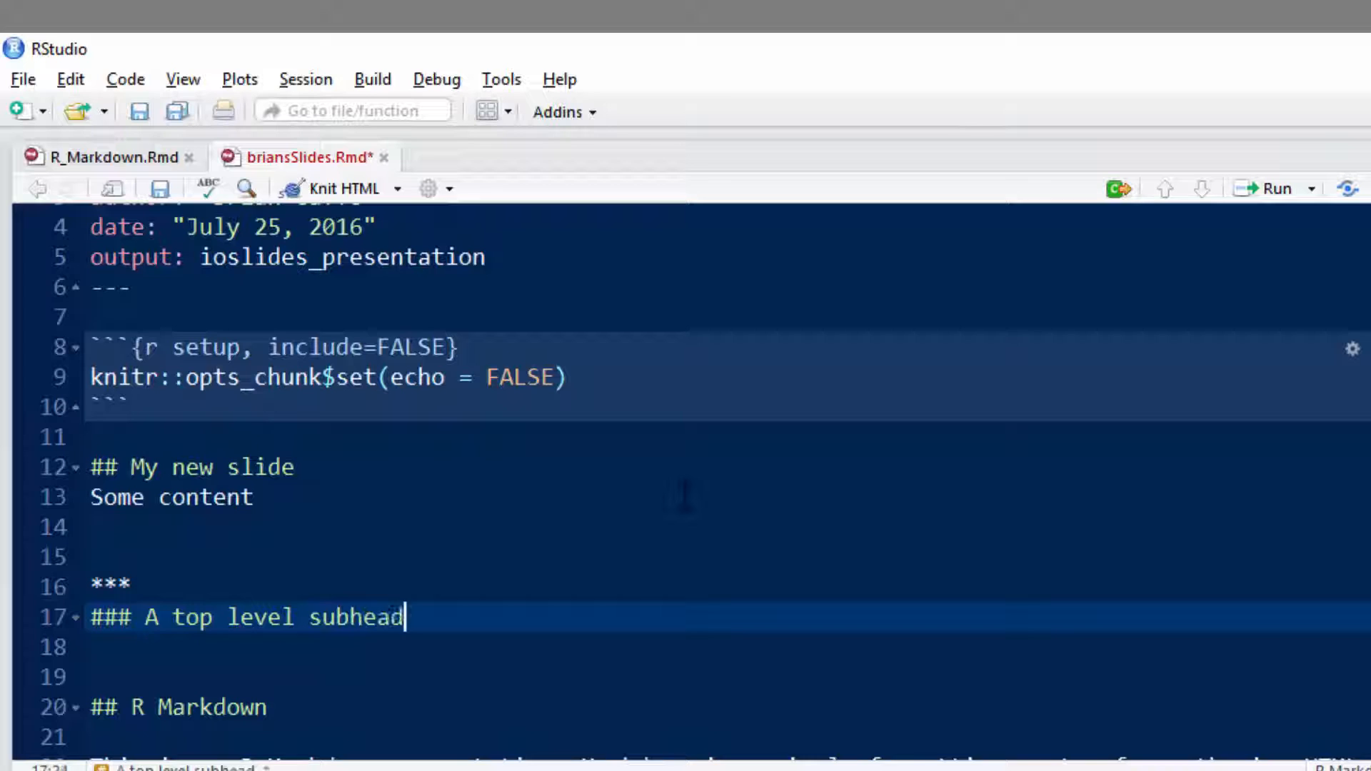
type("ing")
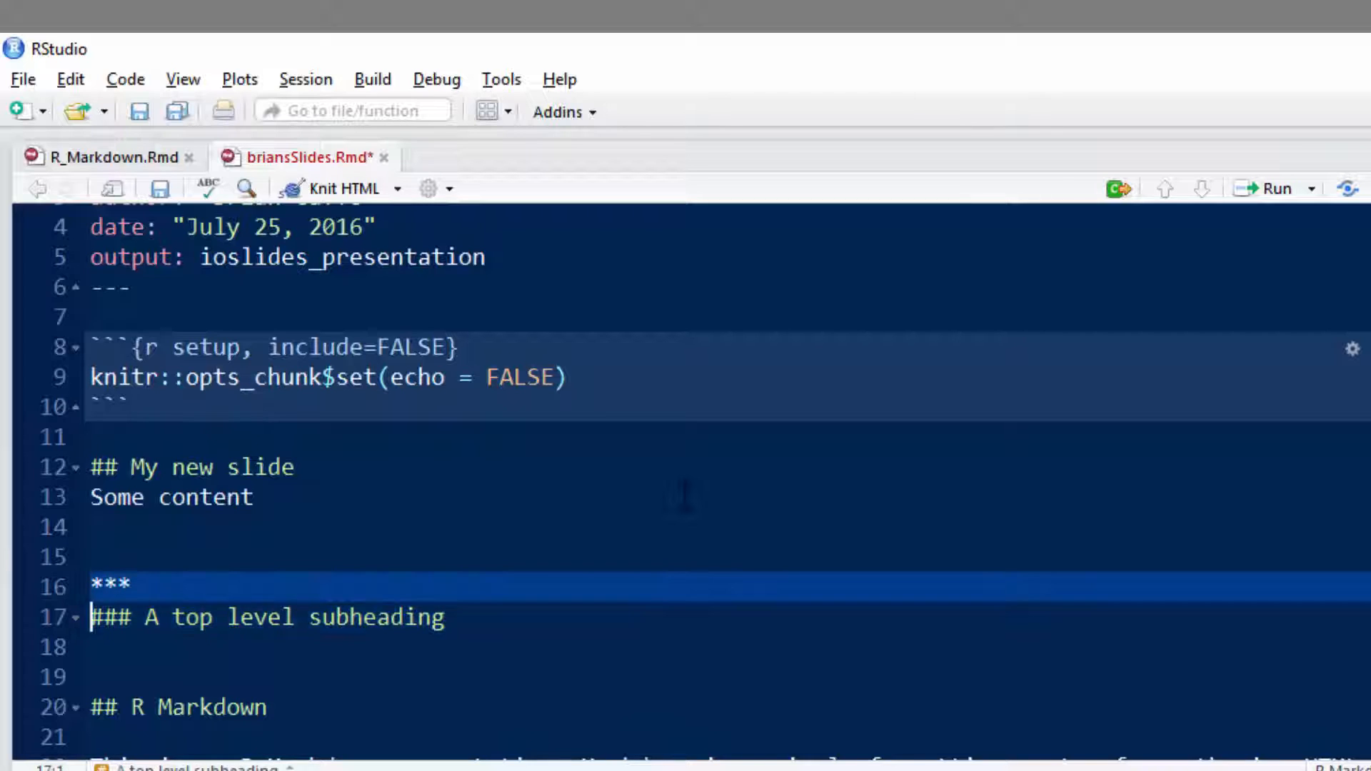
Add the '## My title' heading and a '#### A second level subheading' line.
type("##")
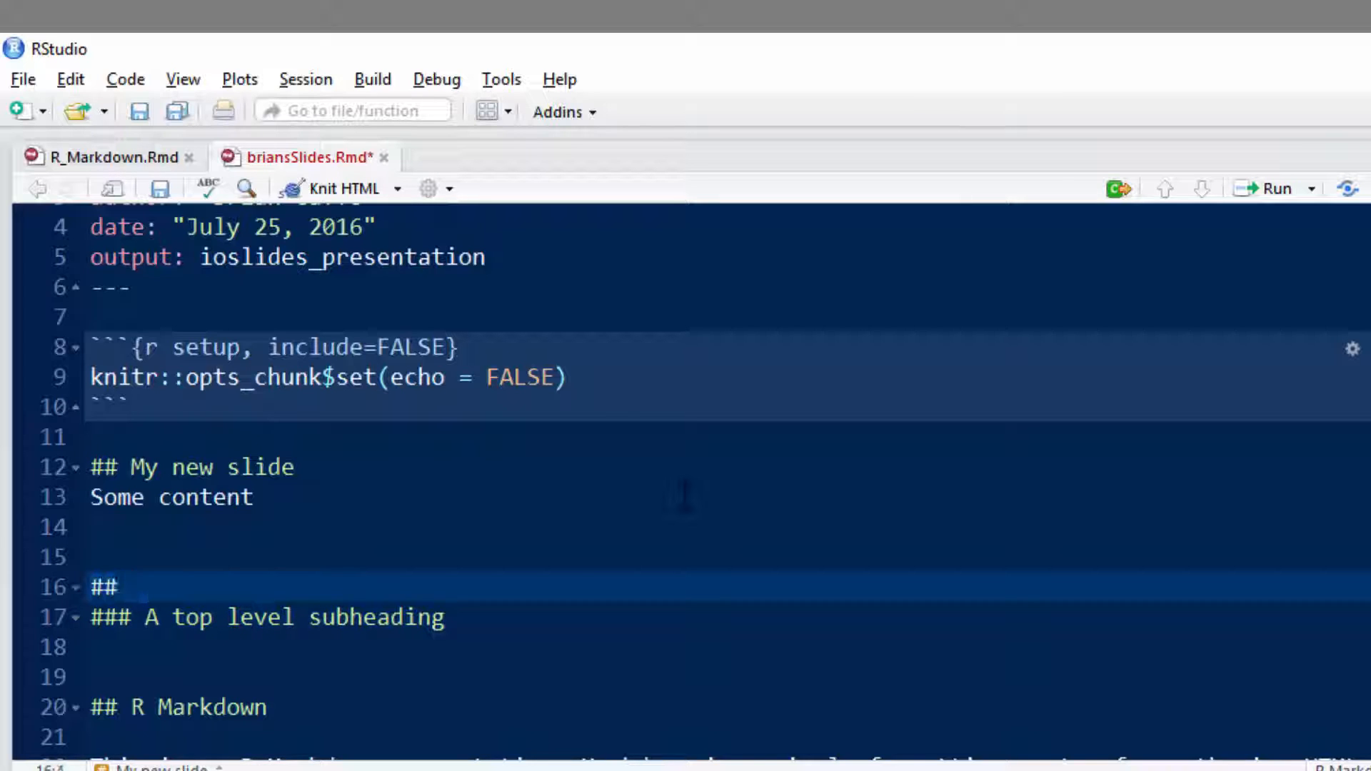
type("My title")
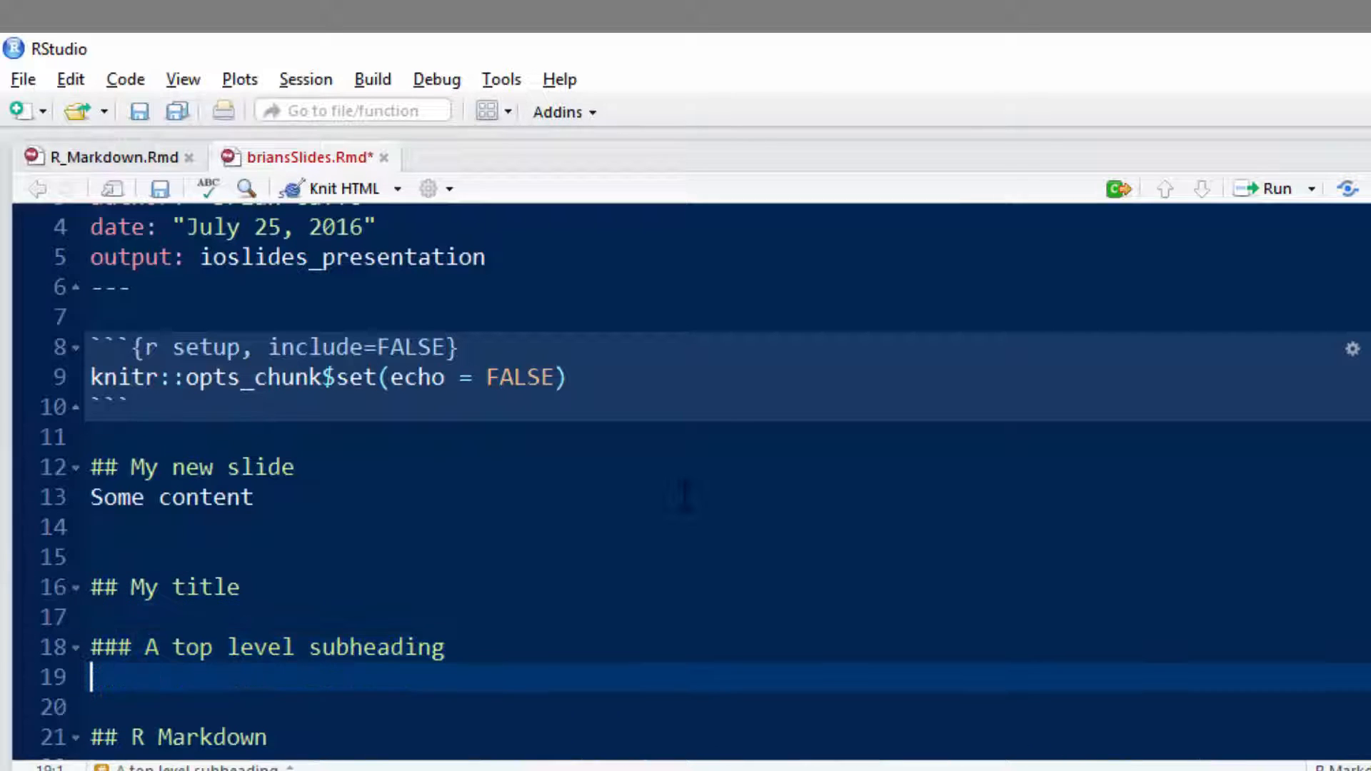
type("#")
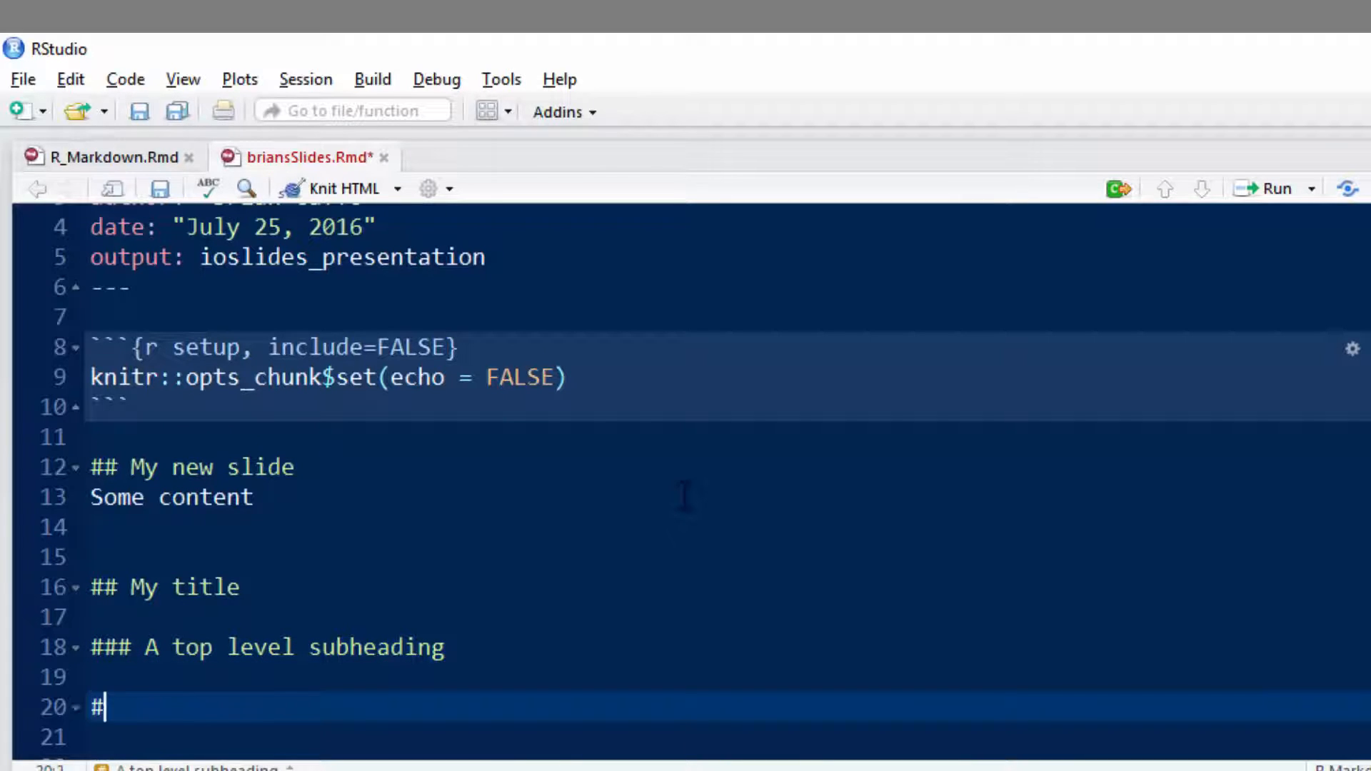
type("###")
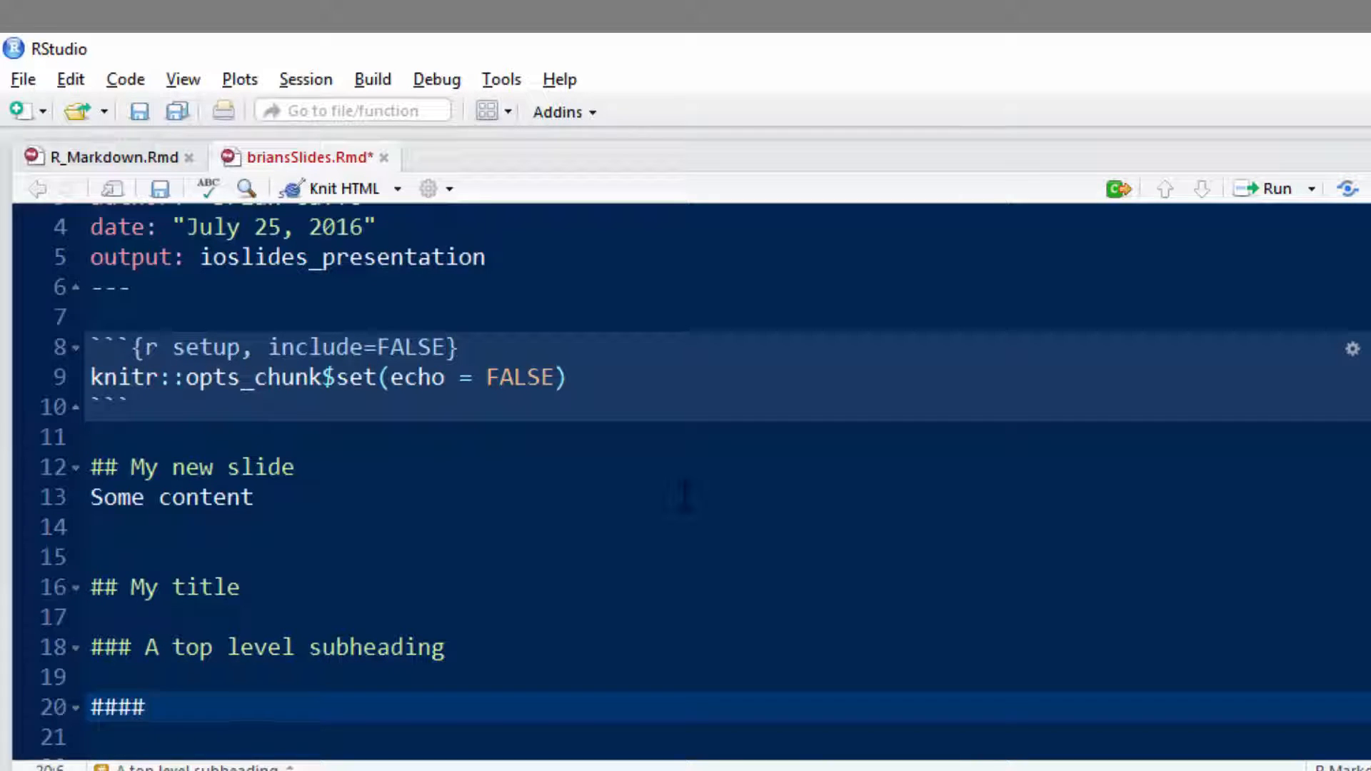
type("A secon")
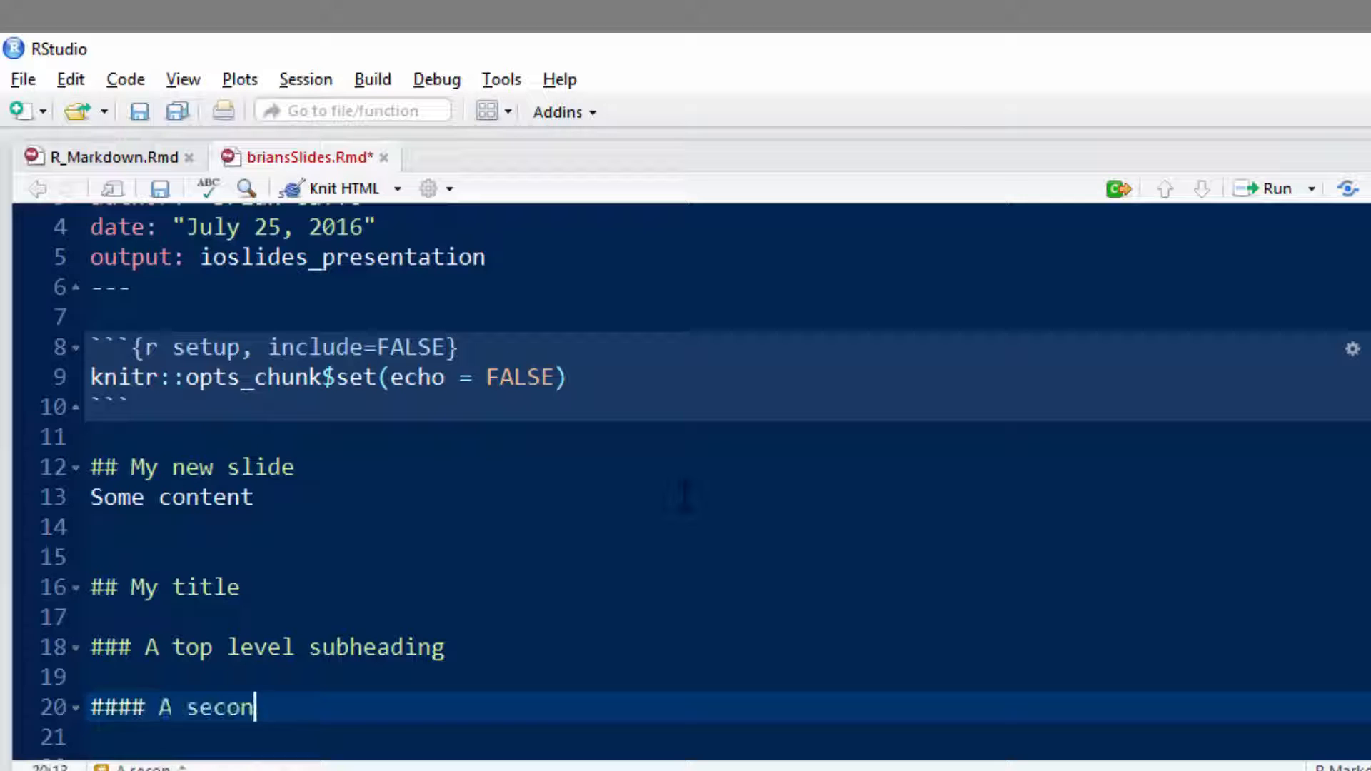
type("d level subhead")
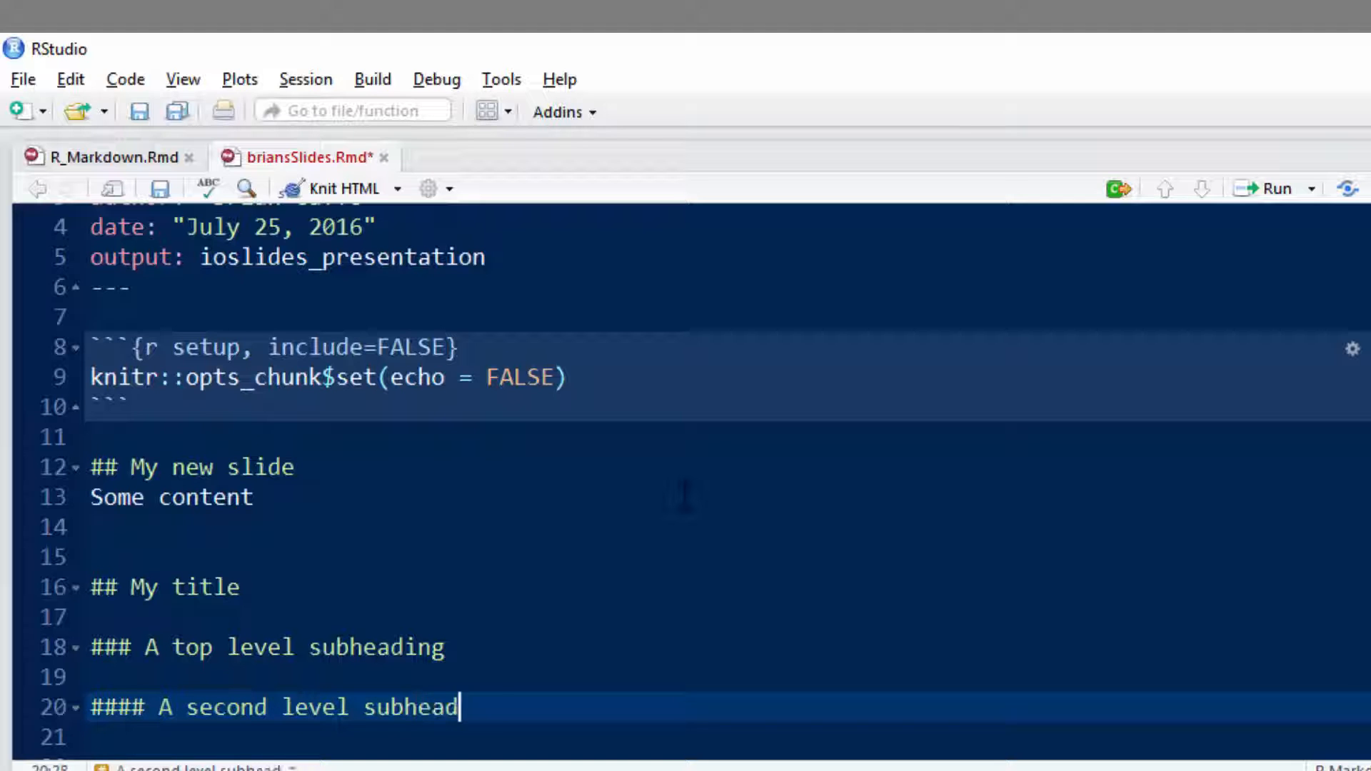
type("ing")
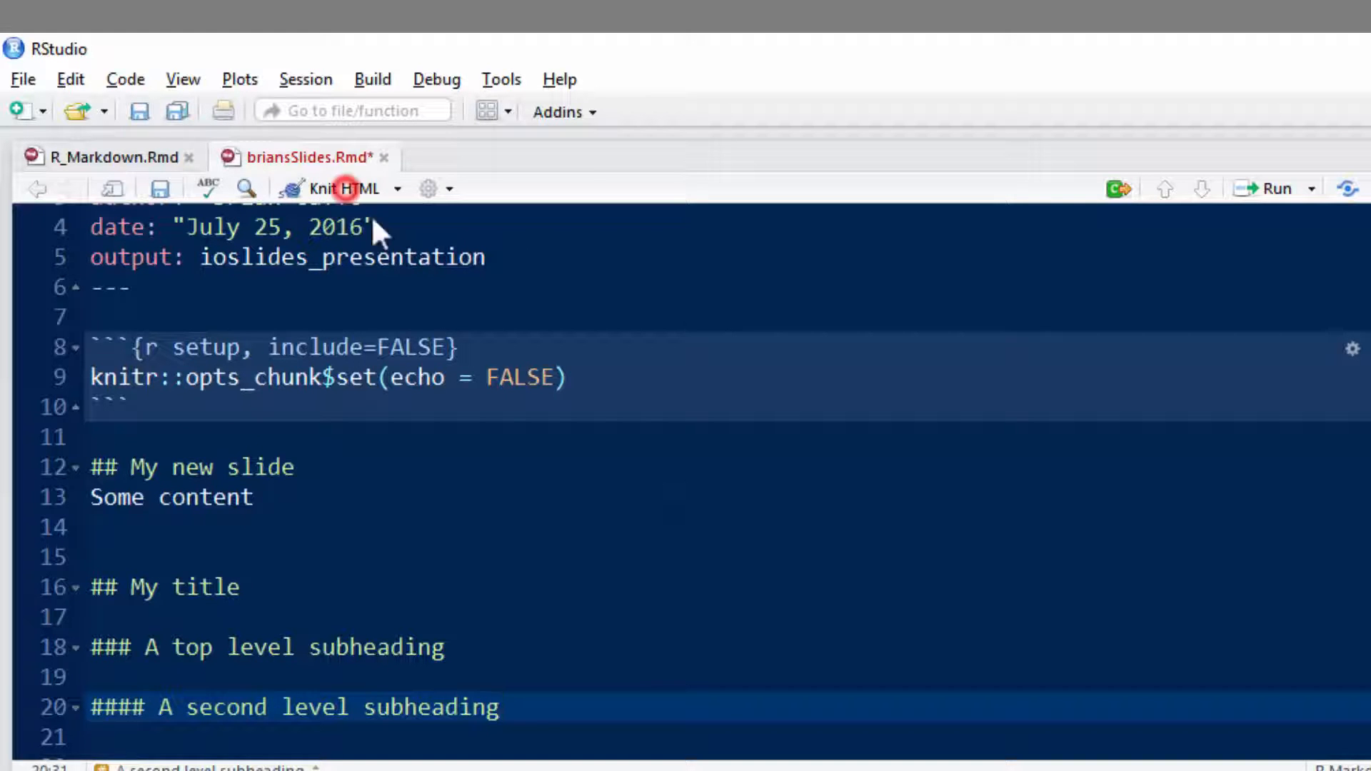
Knit the presentation to HTML and review the render log.
left_click(335, 189)
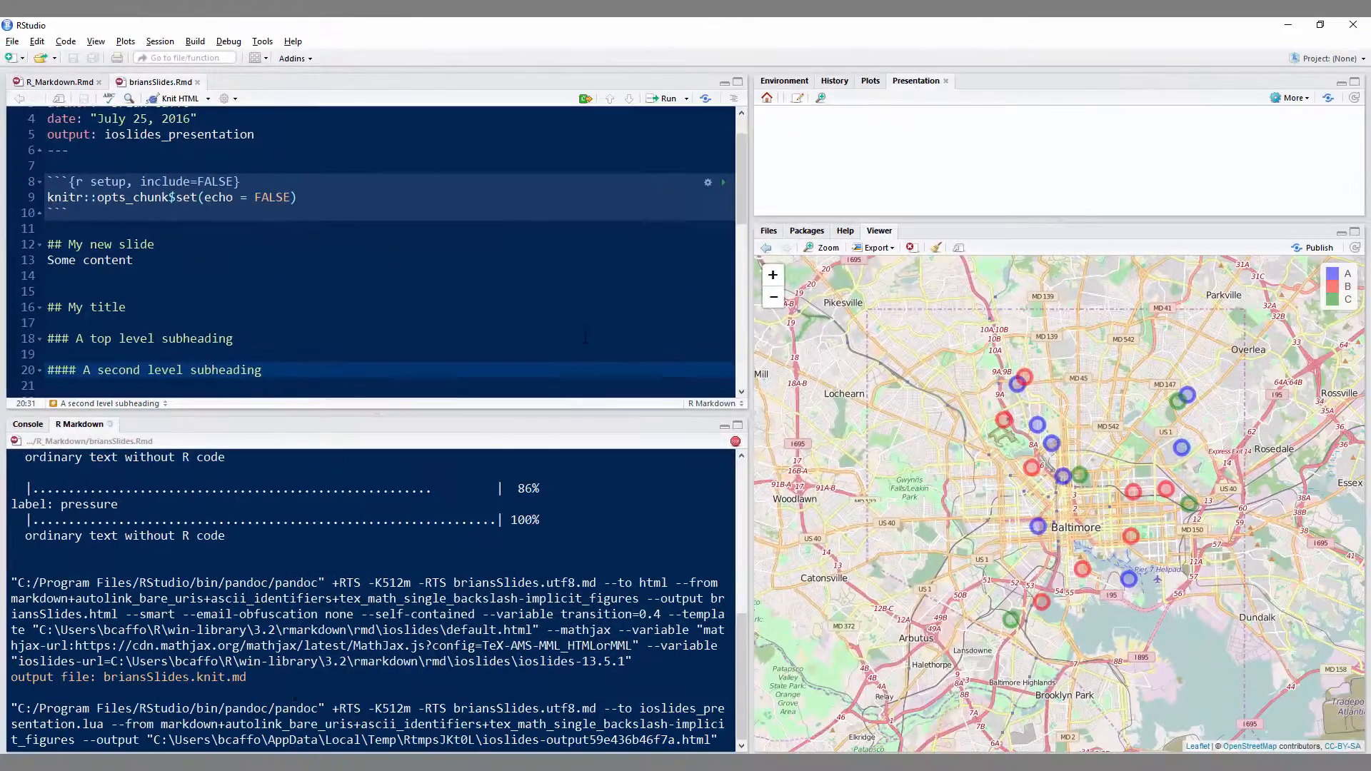
left_click(670, 98)
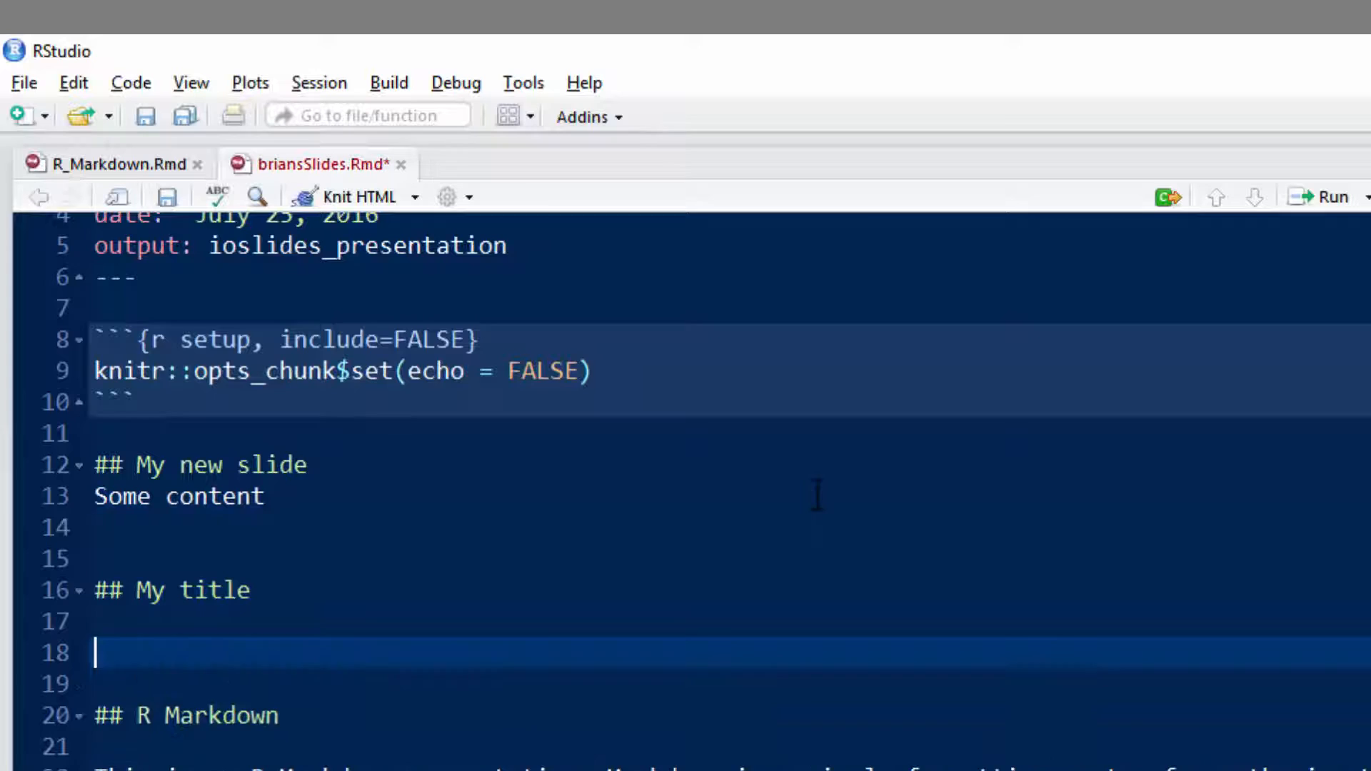
Under 'My title', list bullets 'Bullet one', 'Bullet two' and numbered 'Item a', 'Item b'.
type("-")
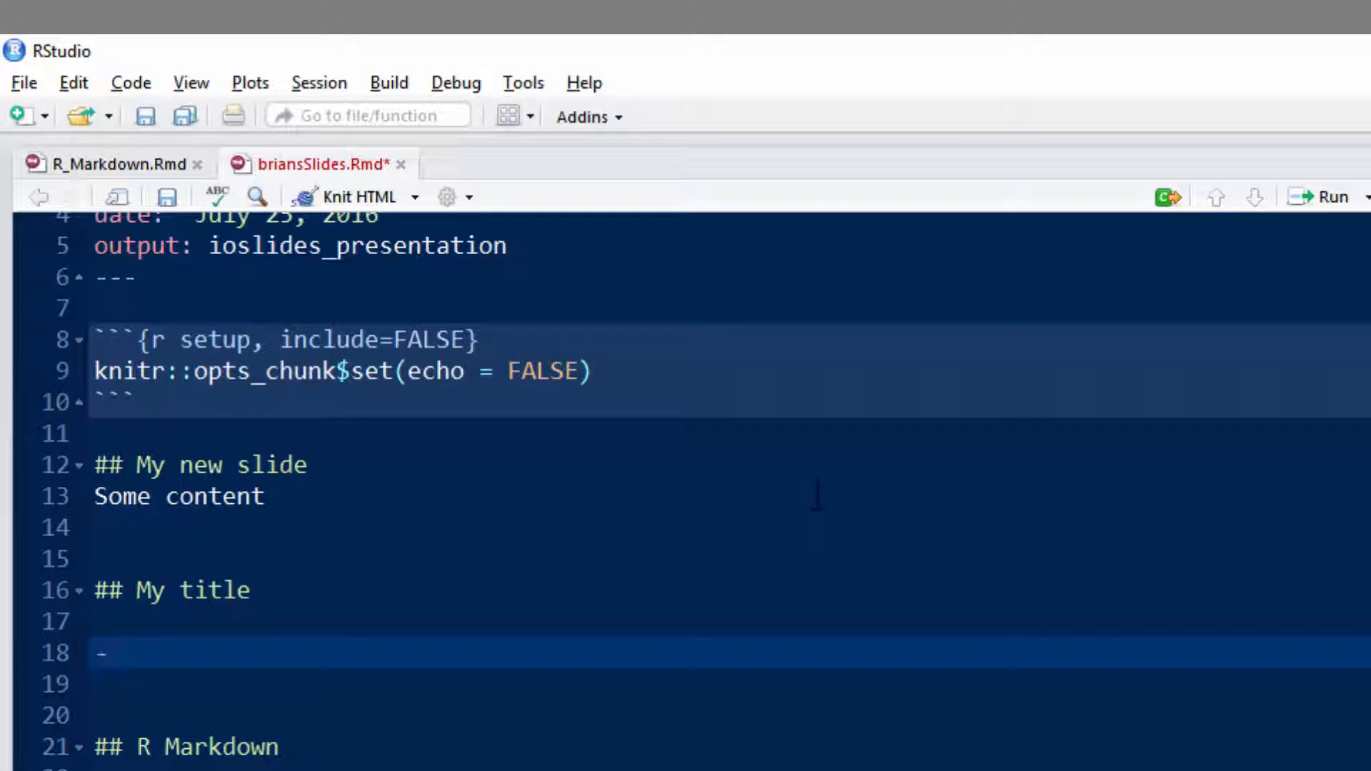
type("Bullet 1")
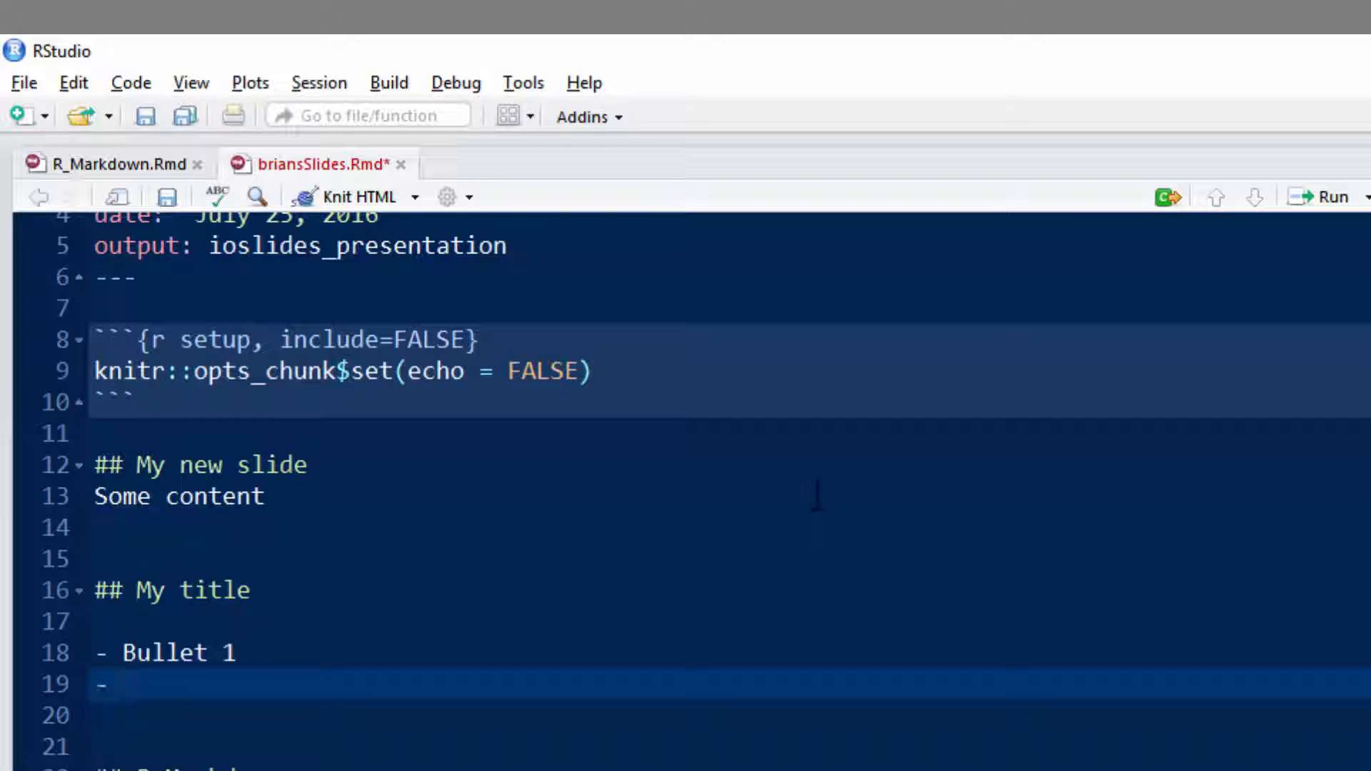
type("Bull")
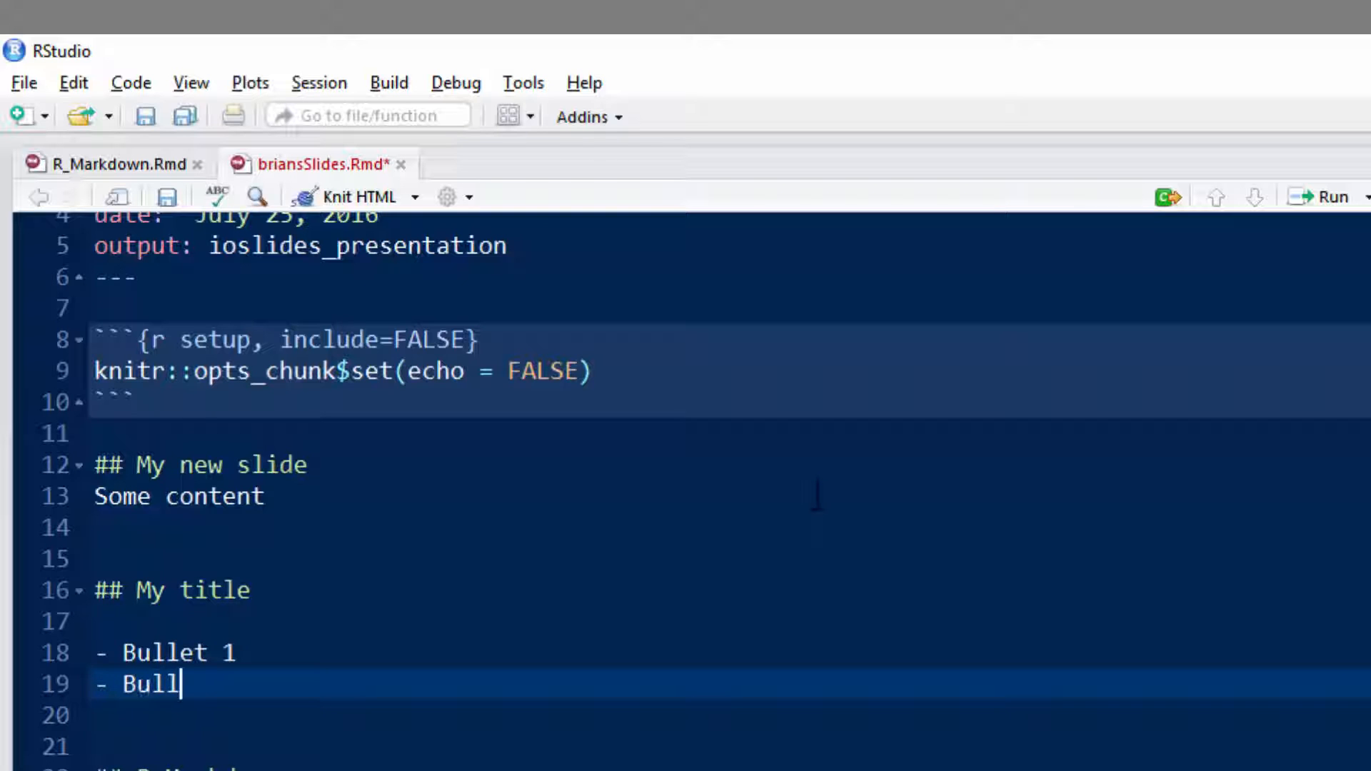
type("et 2")
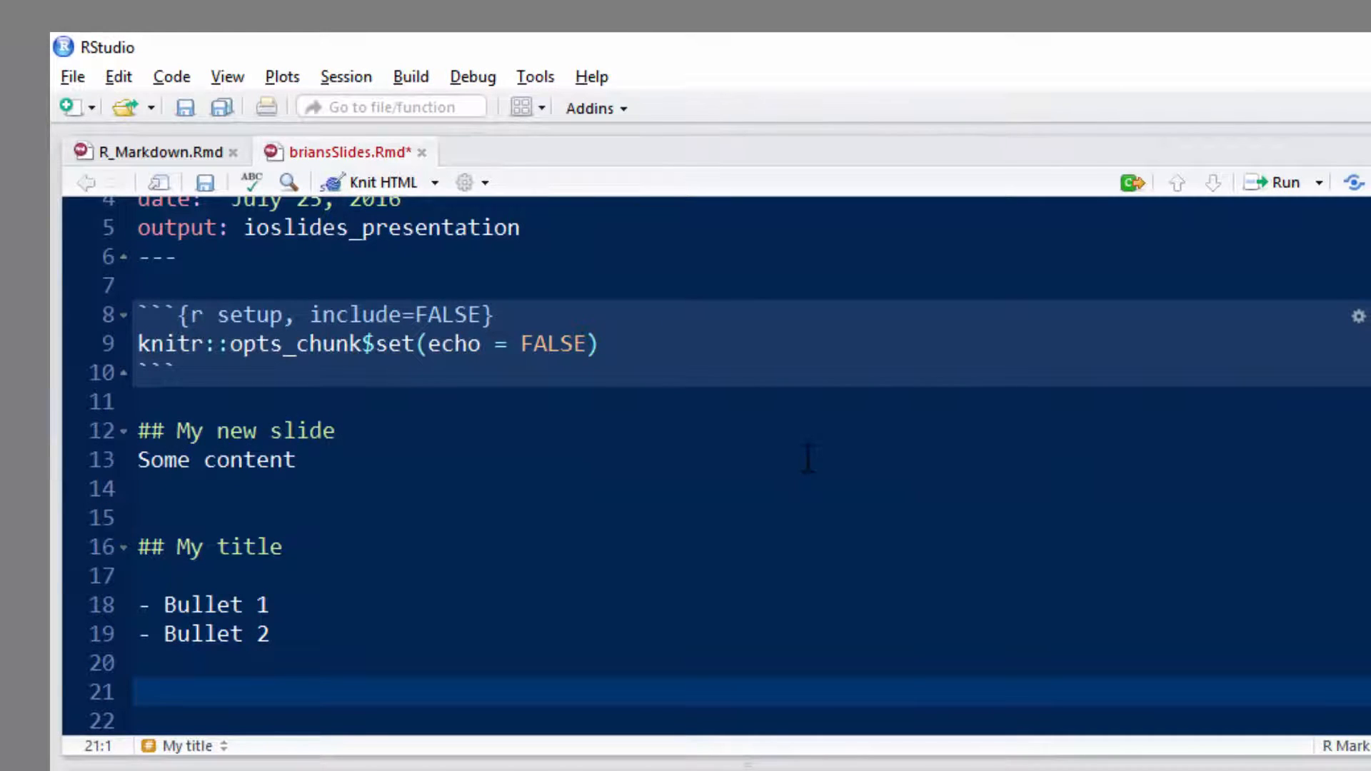
type("1")
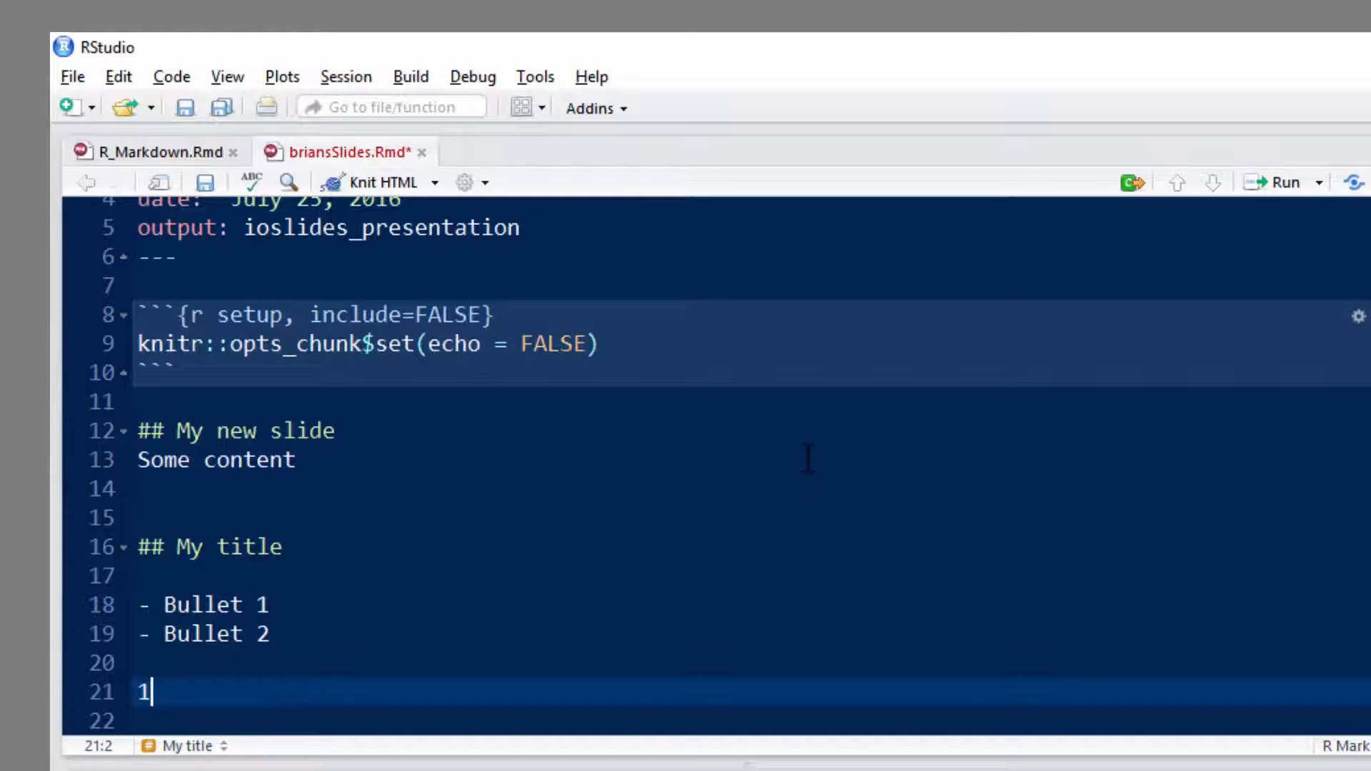
type(".")
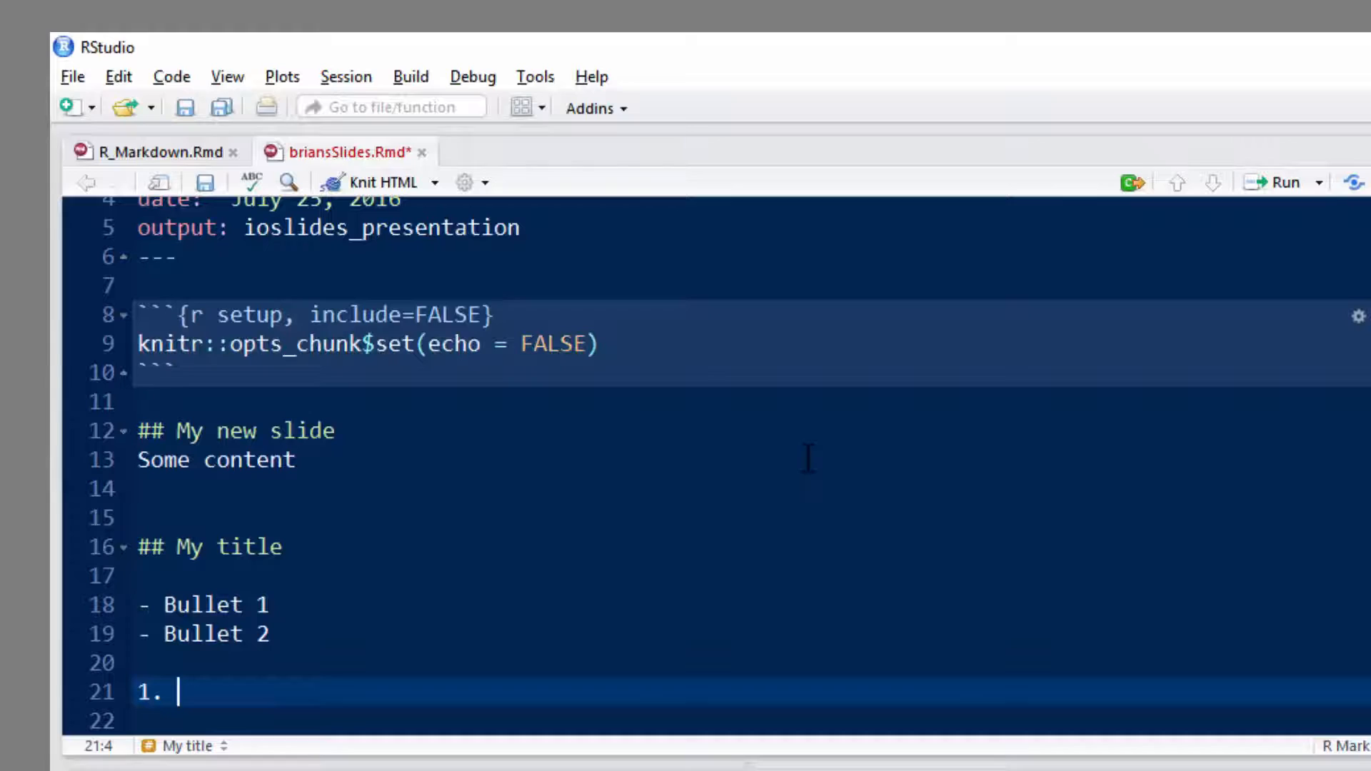
type("Item 1")
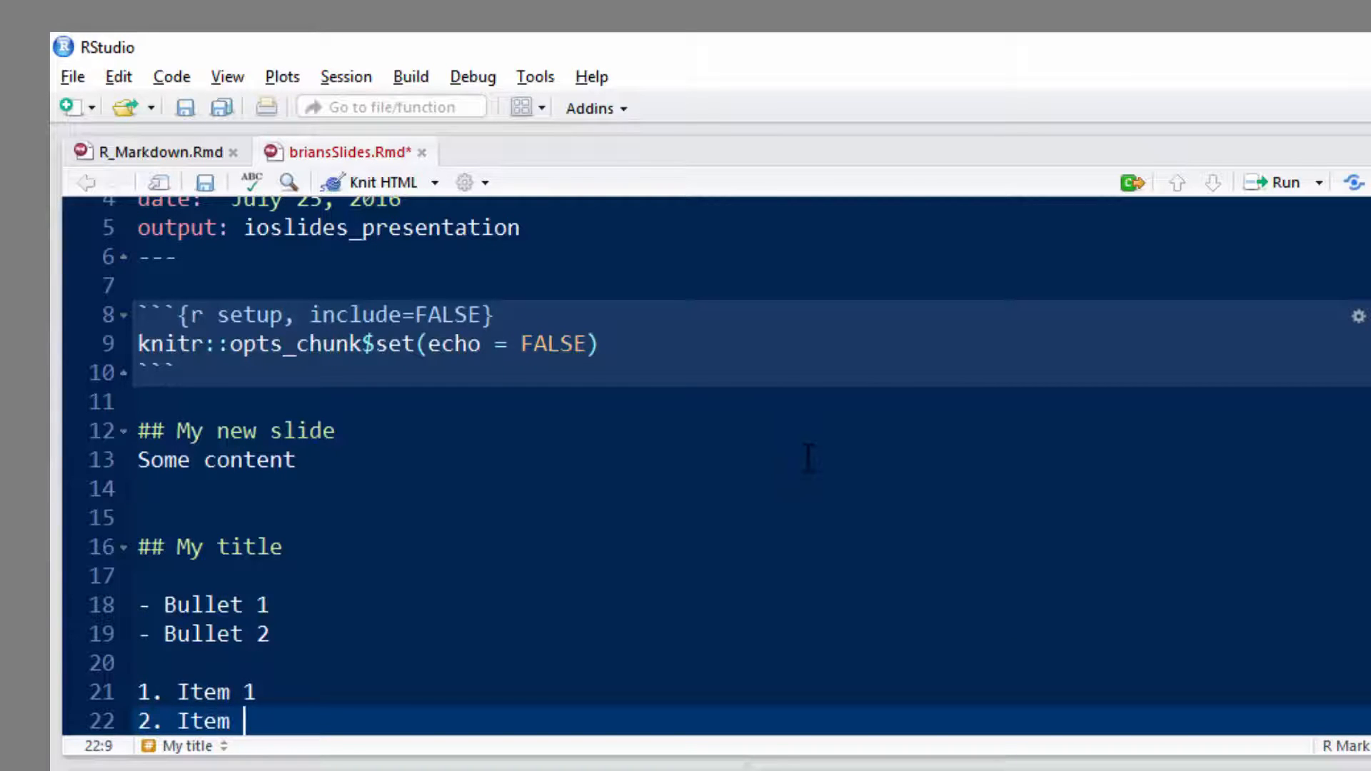
type("2.")
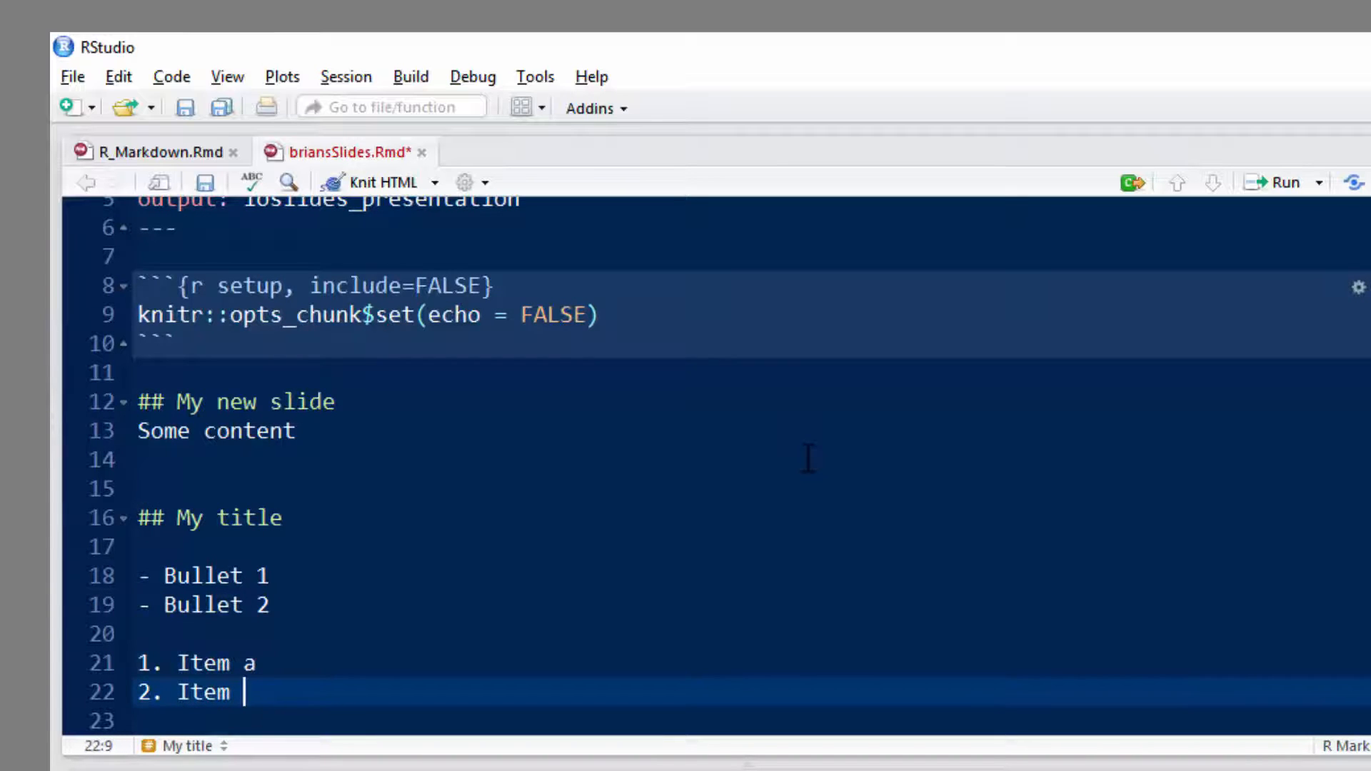
type("b")
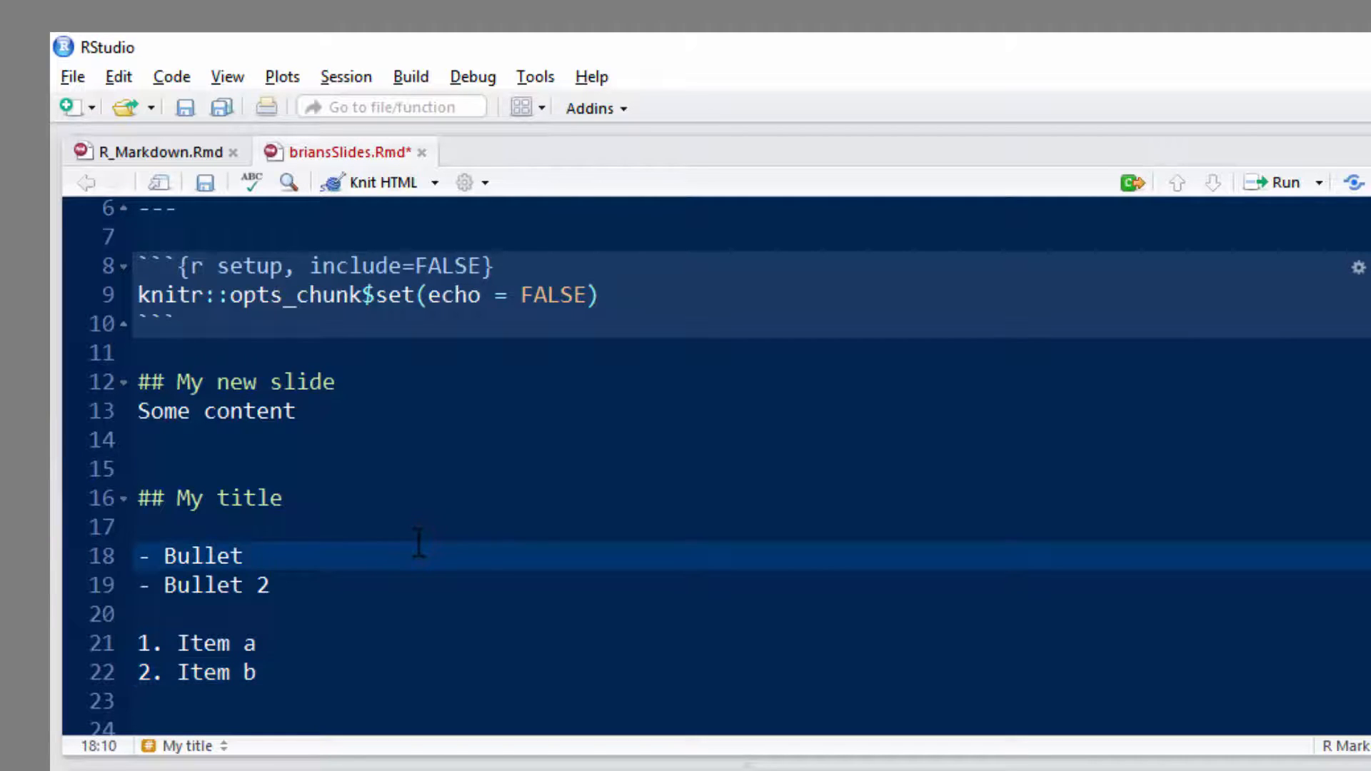
type("one")
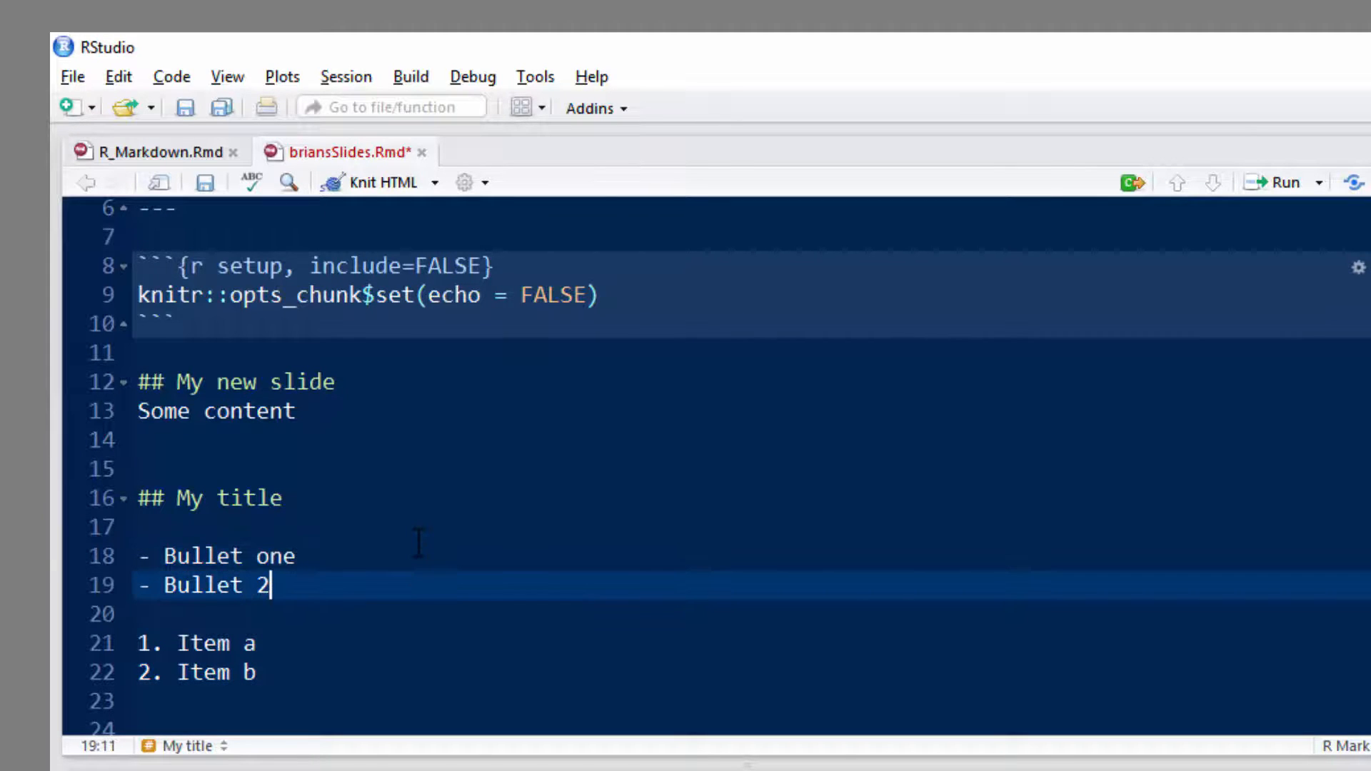
type("two")
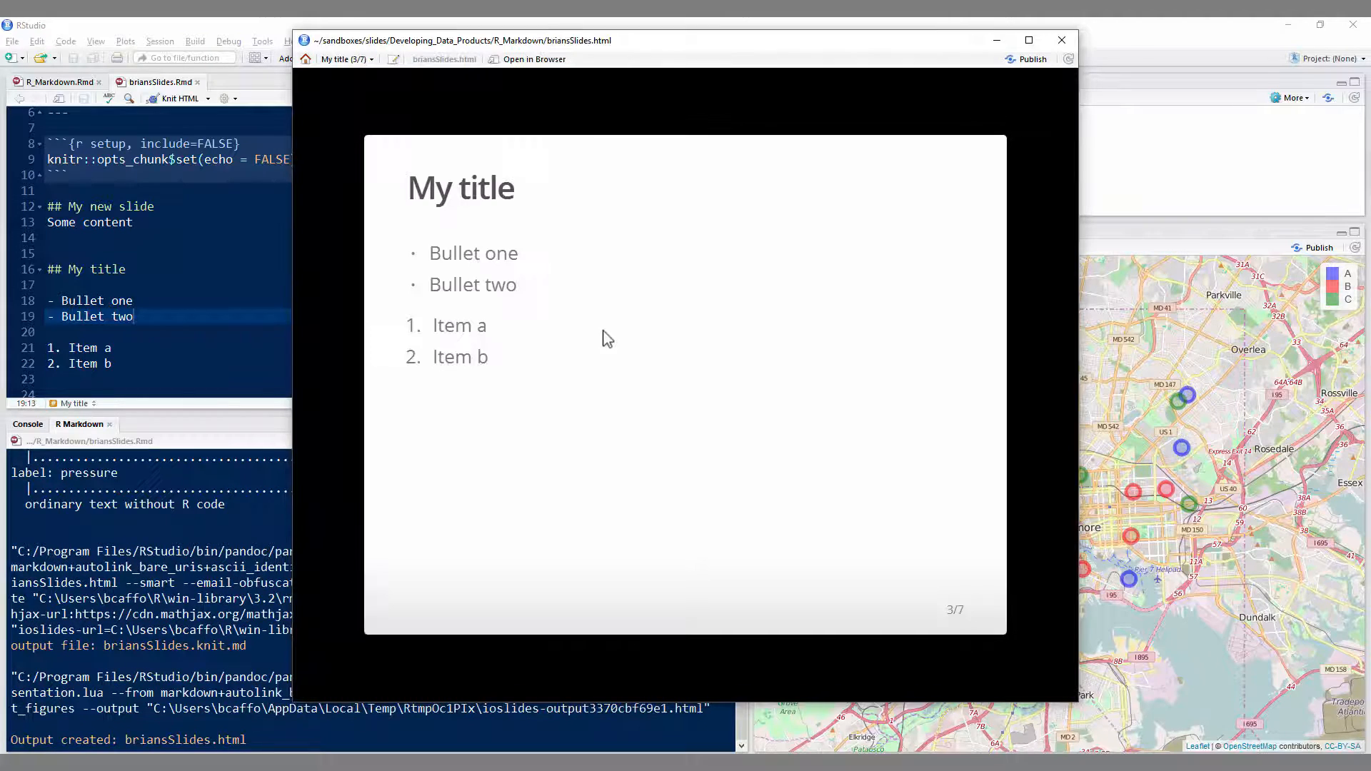
mouse_move(419, 342)
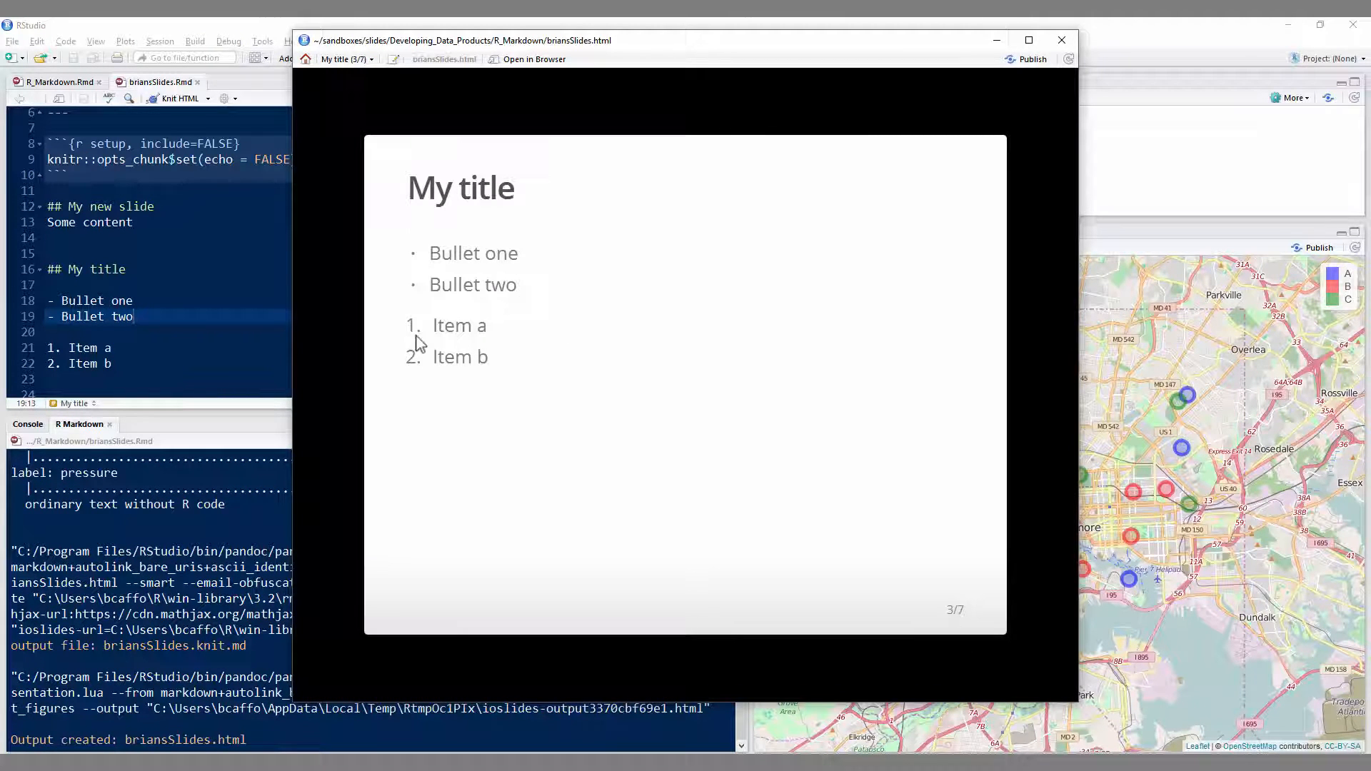